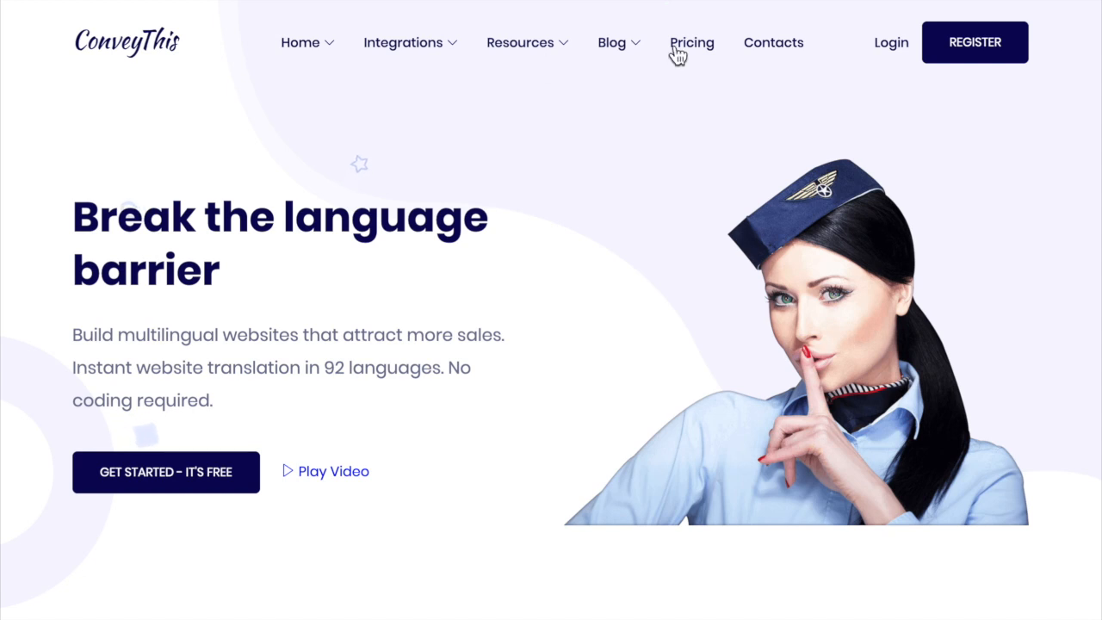
Step: Leave the ConveyThis sign-up page for Log In and submit the saved credentials
click(975, 42)
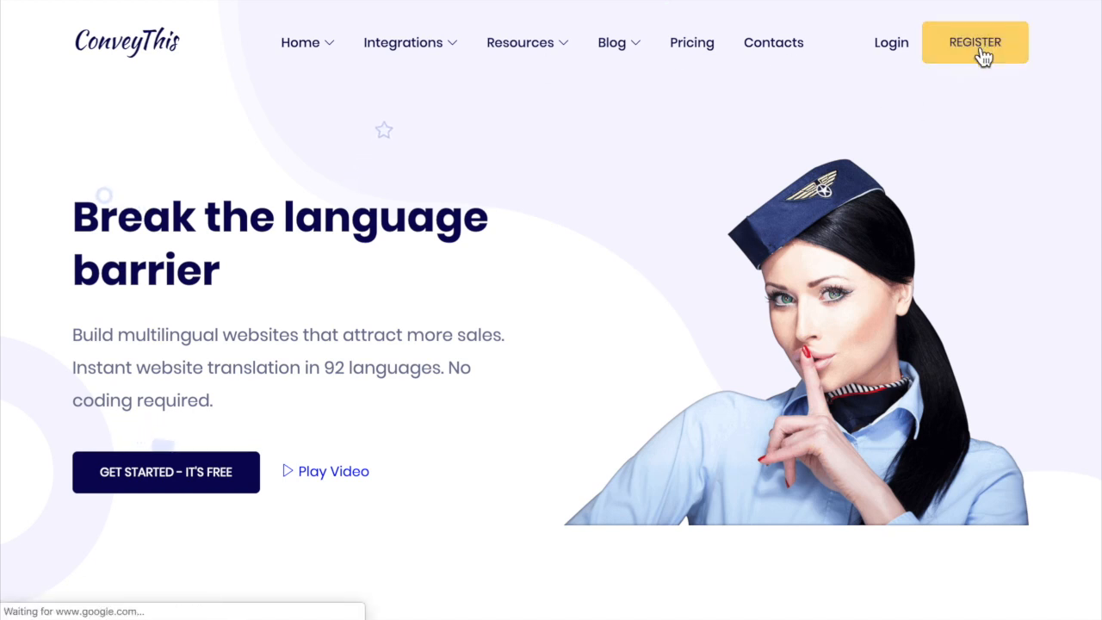
click(974, 42)
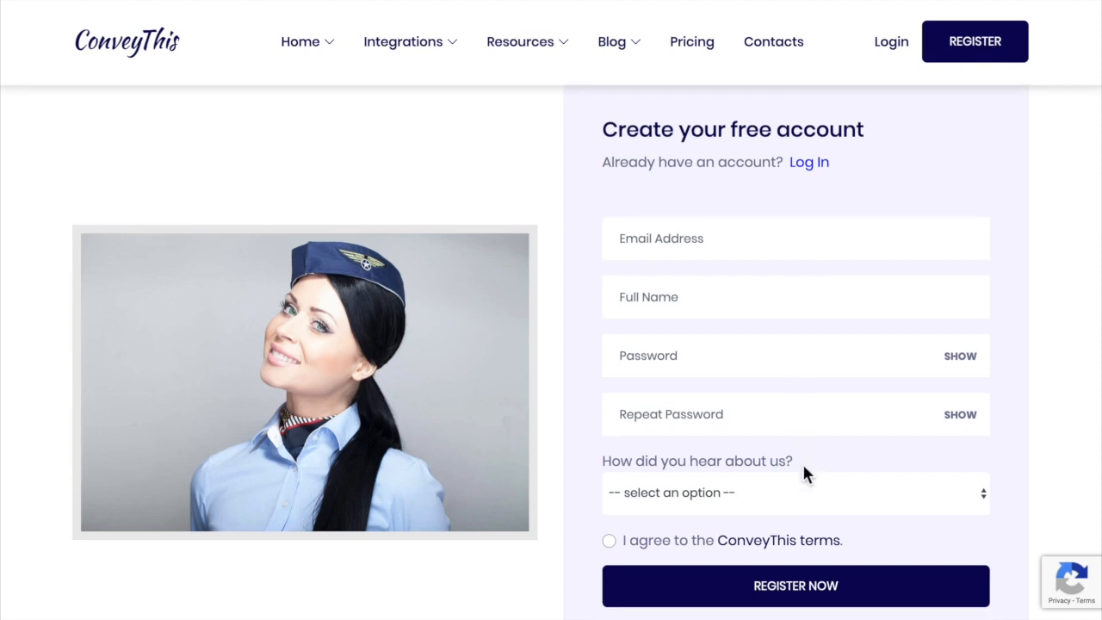
scroll(down, 3)
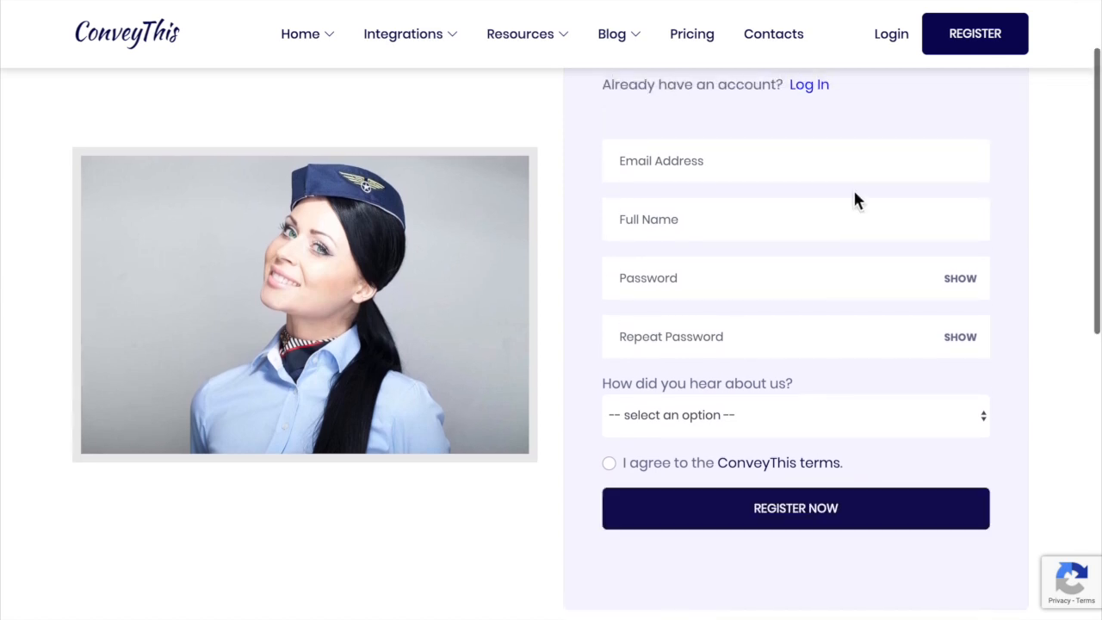
click(808, 84)
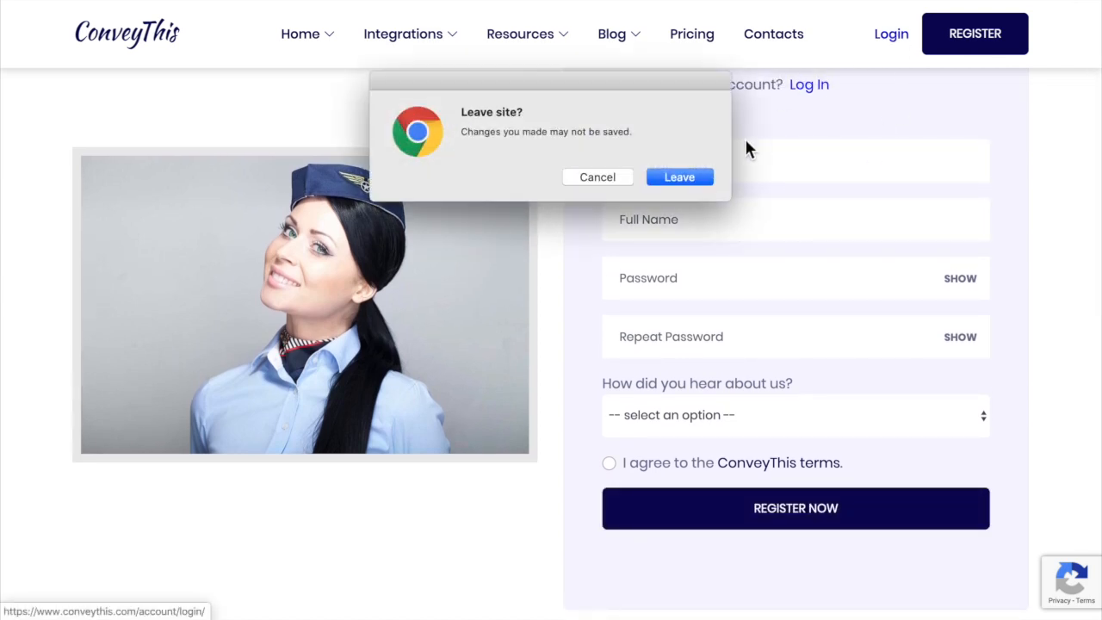
click(679, 176)
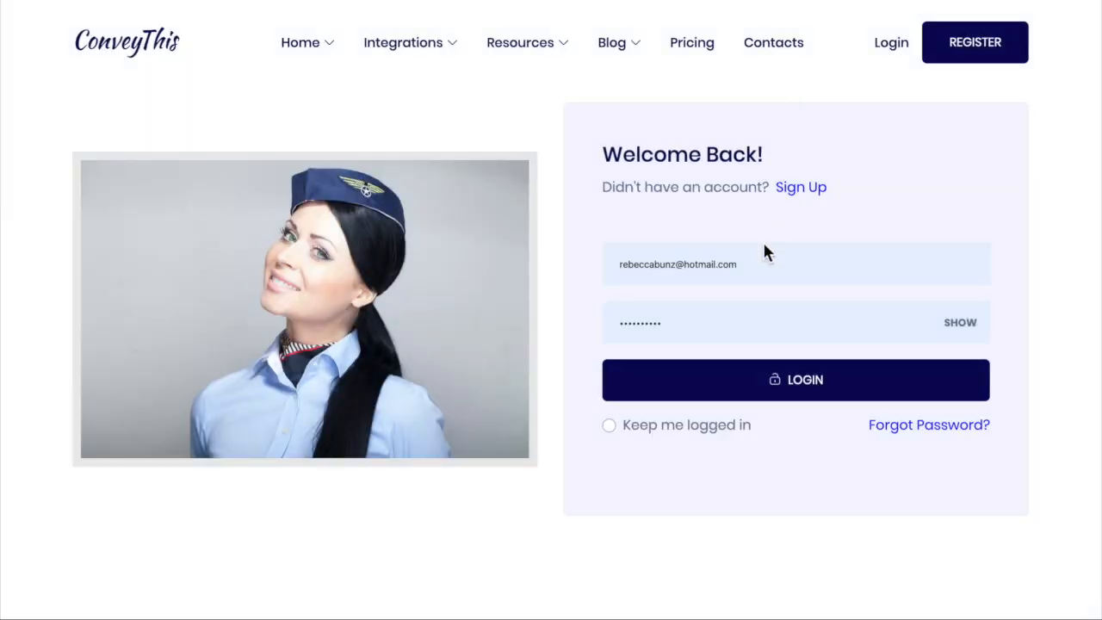
click(795, 380)
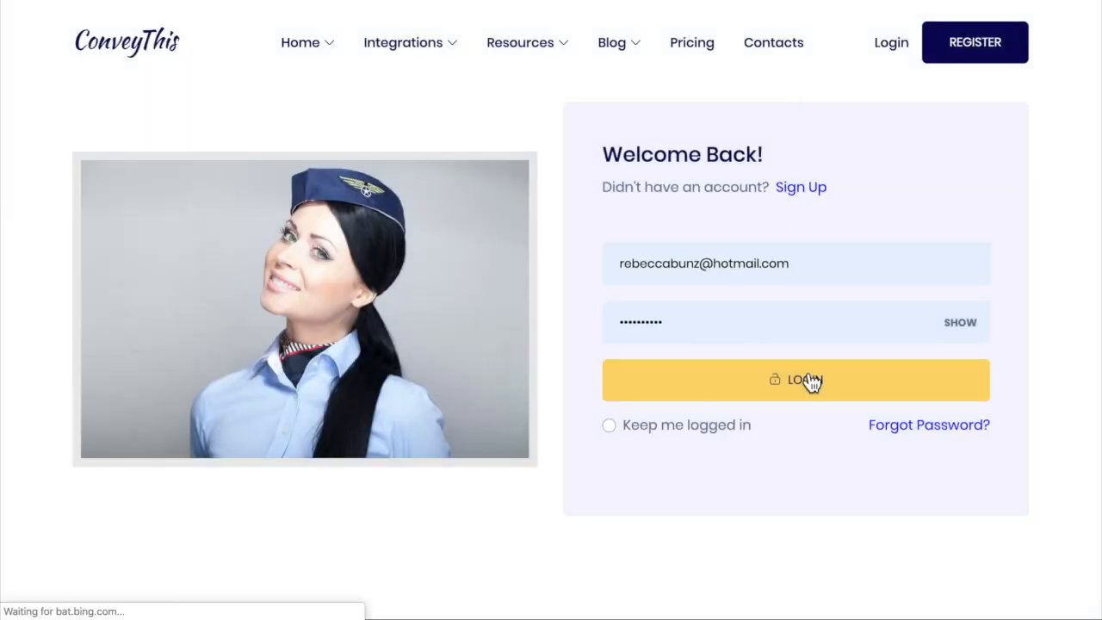
click(795, 379)
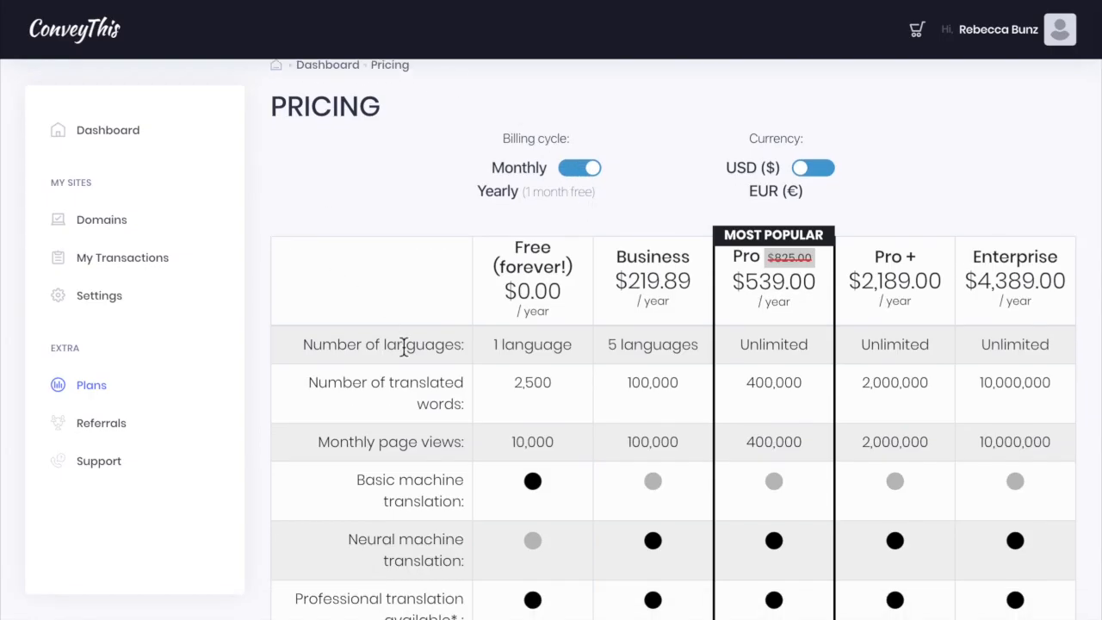
scroll(down, 3)
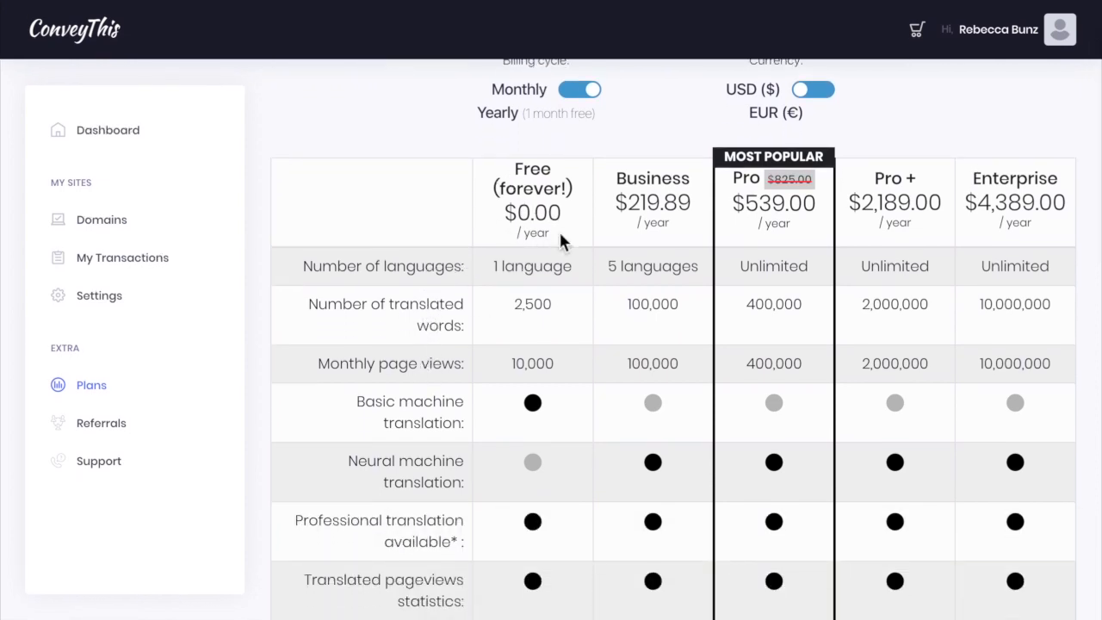
scroll(down, 3)
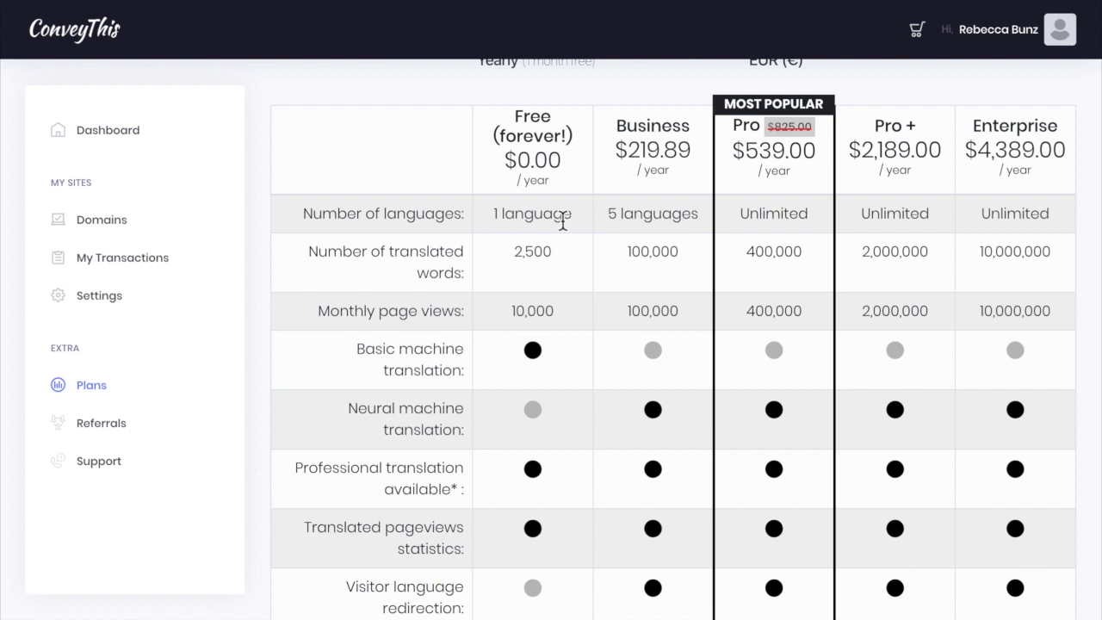
scroll(down, 3)
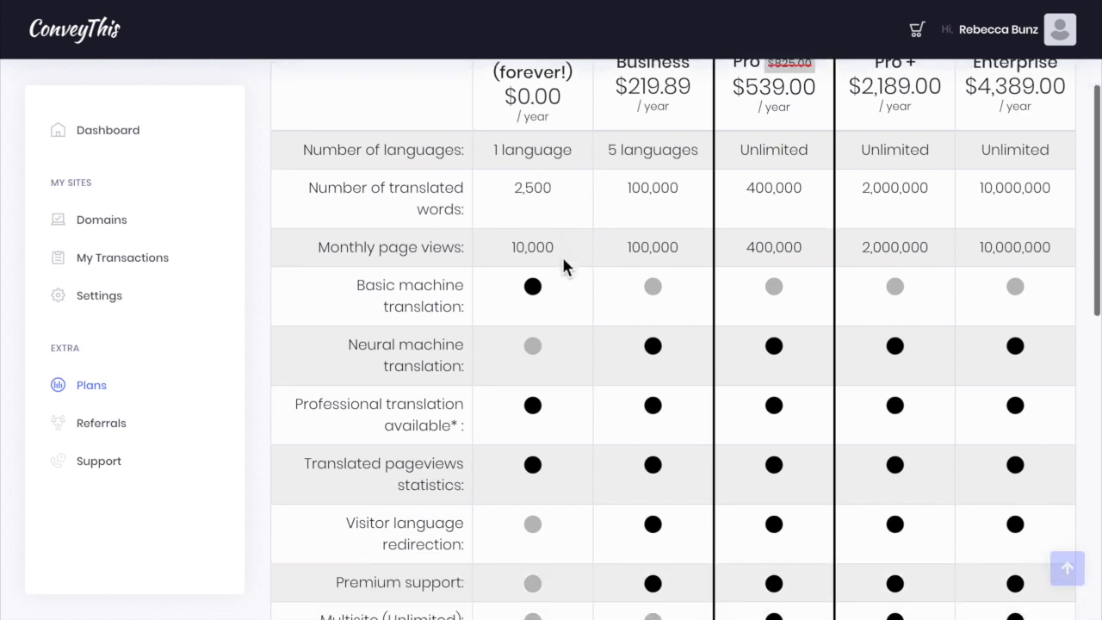
scroll(down, 3)
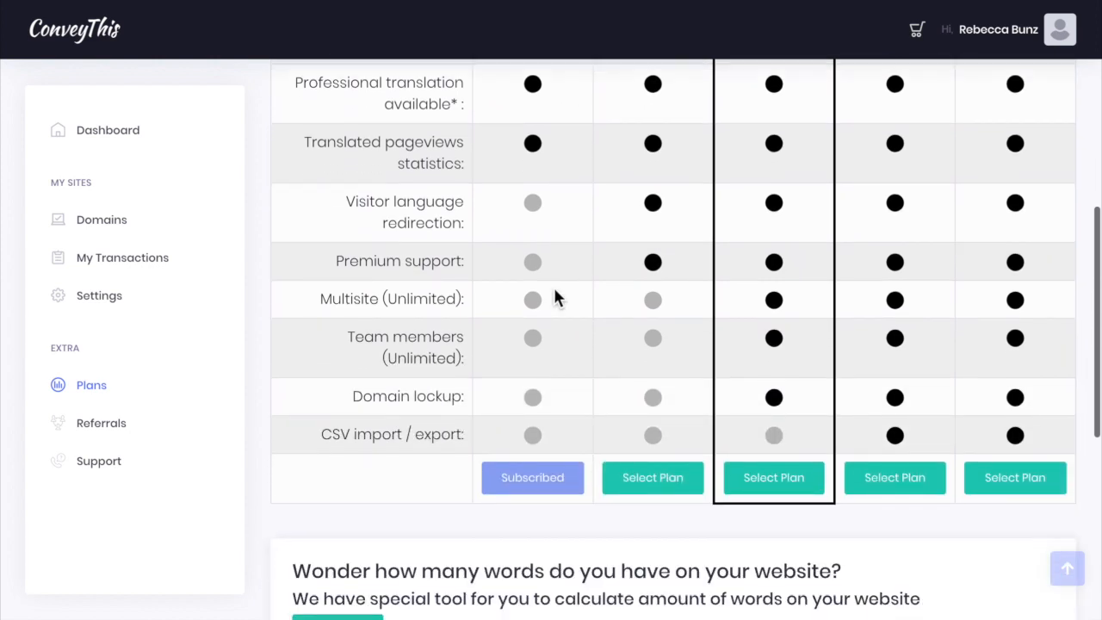
scroll(up, 3)
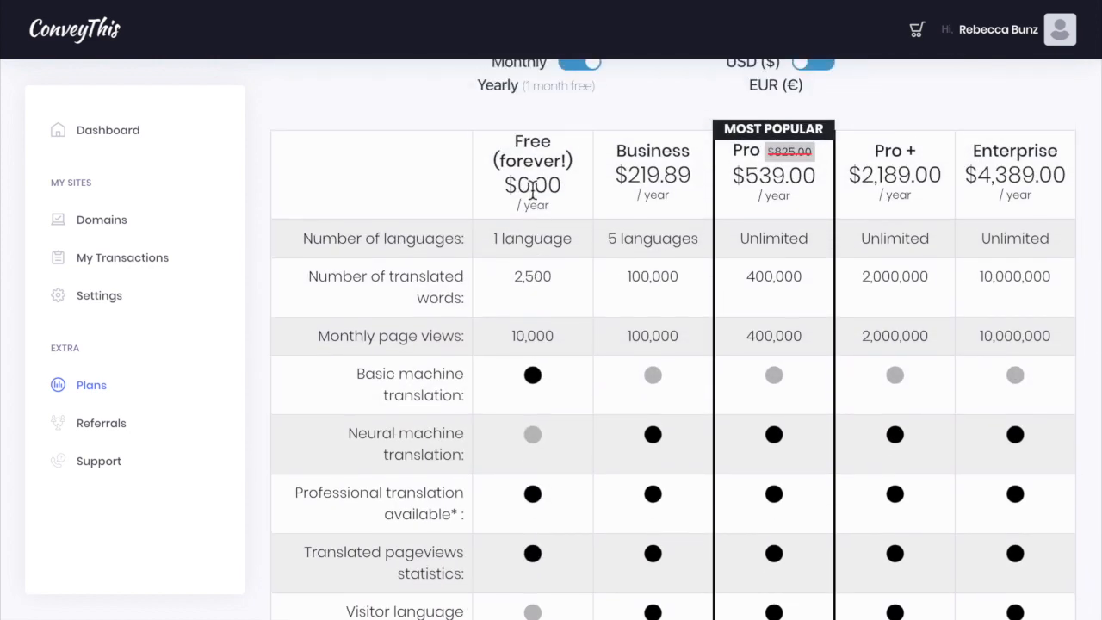
mouse_move(852, 181)
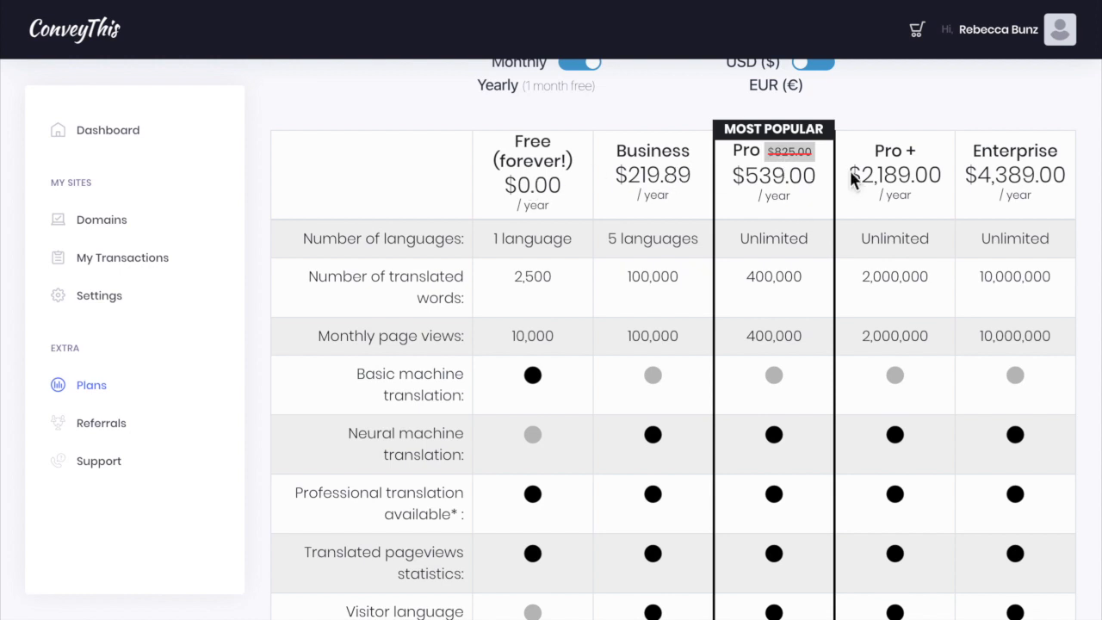
scroll(down, 3)
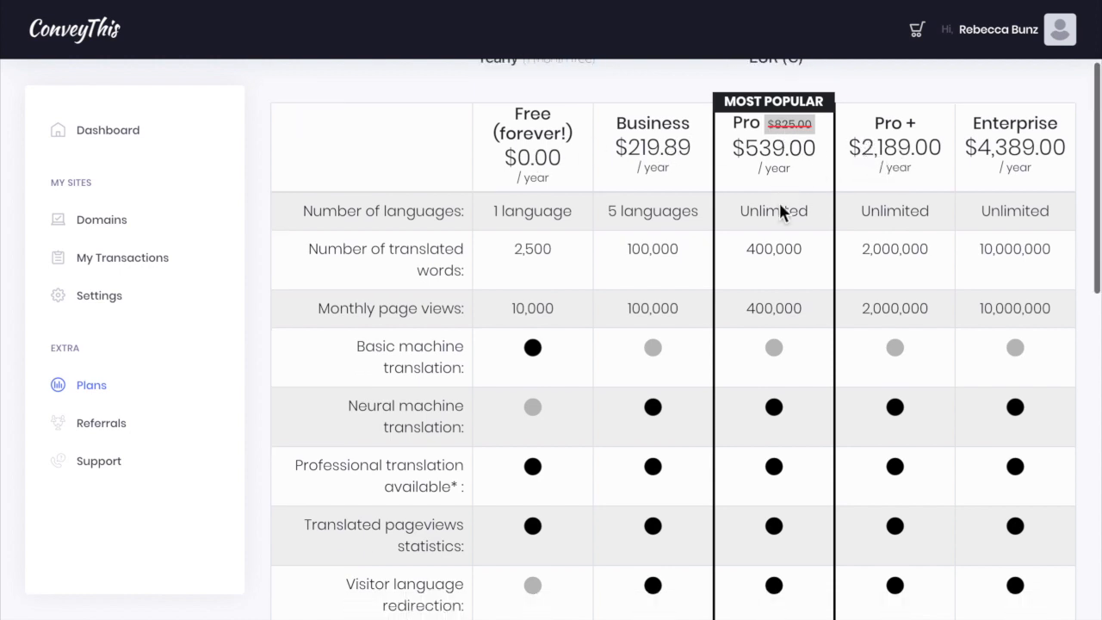
scroll(down, 3)
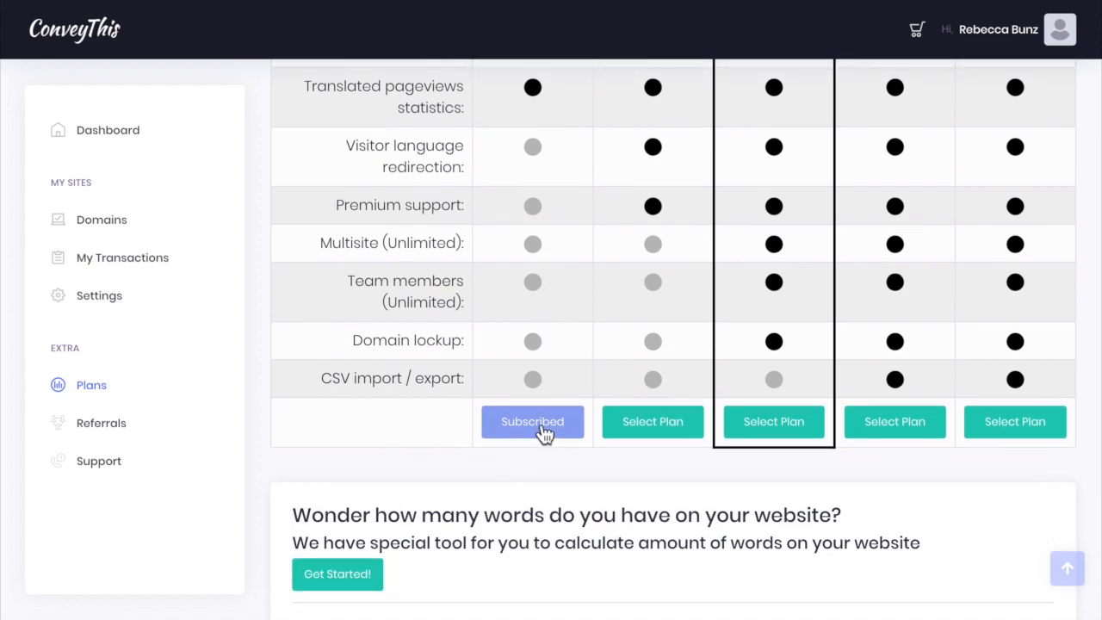
mouse_move(544, 455)
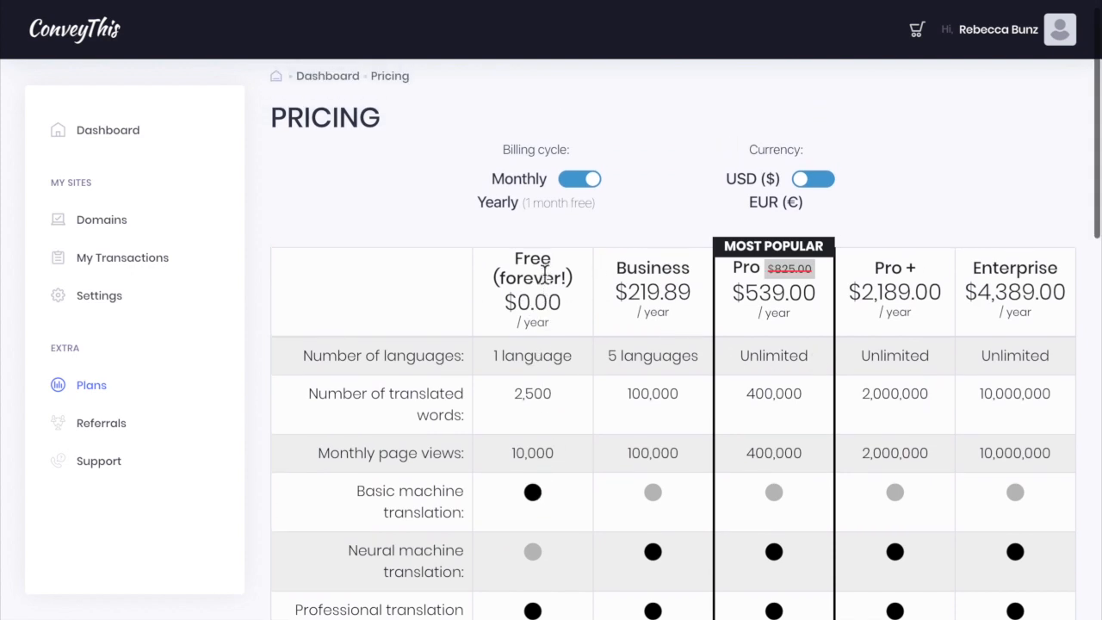
scroll(up, 3)
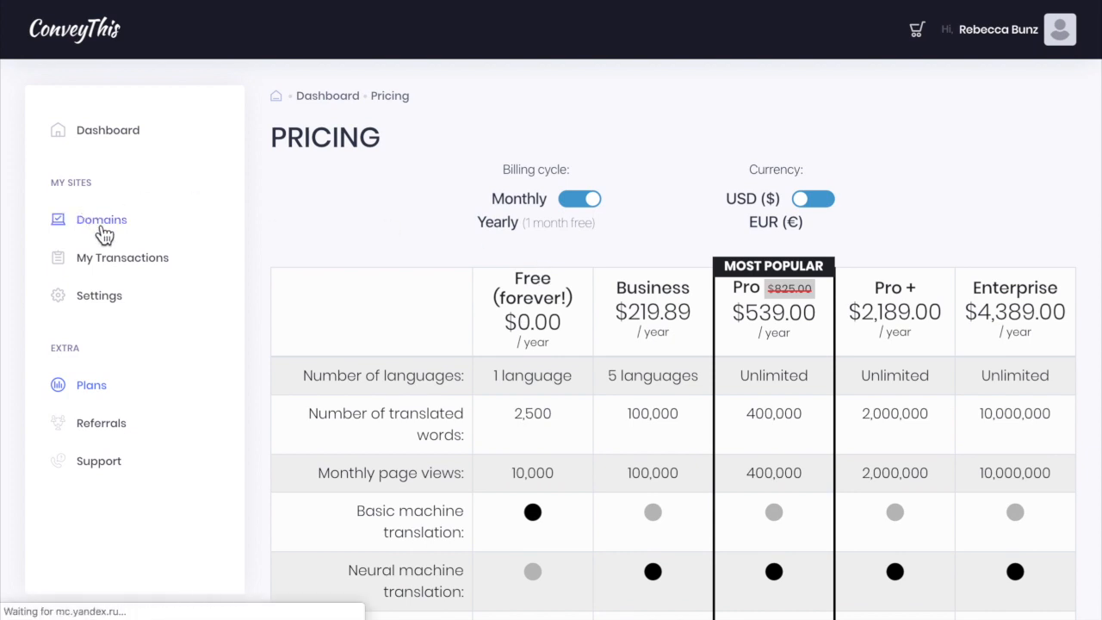
click(102, 219)
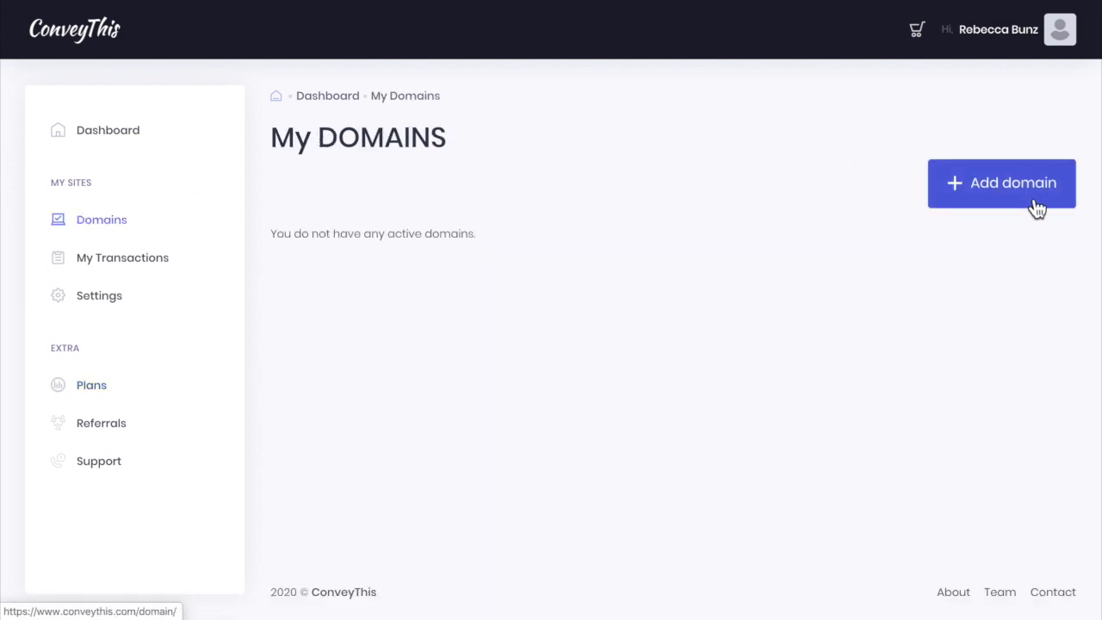
click(1001, 183)
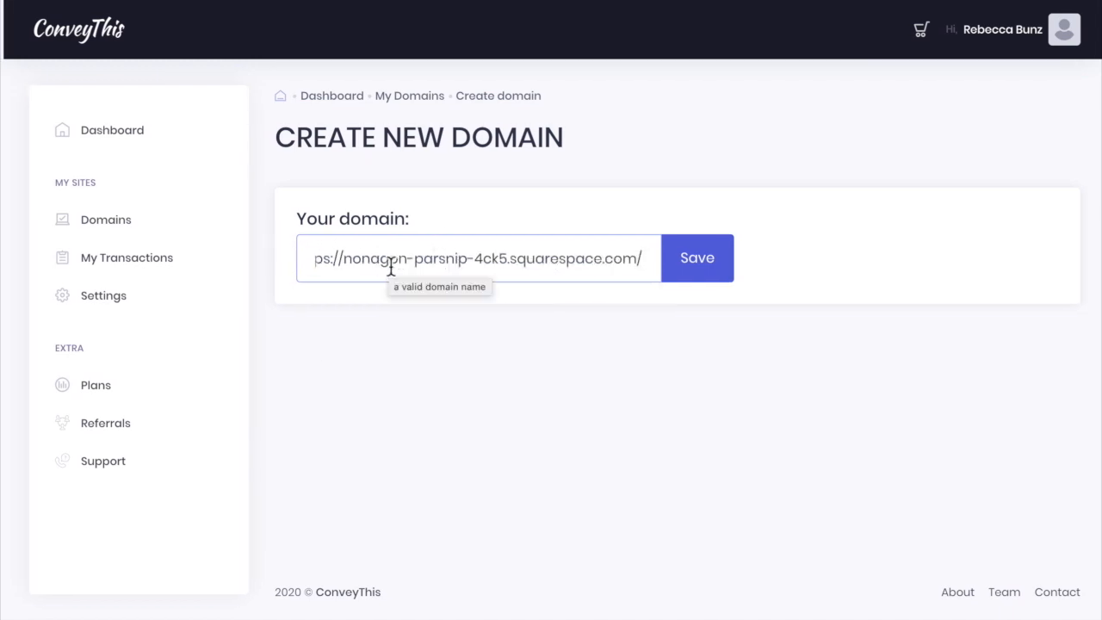
click(693, 258)
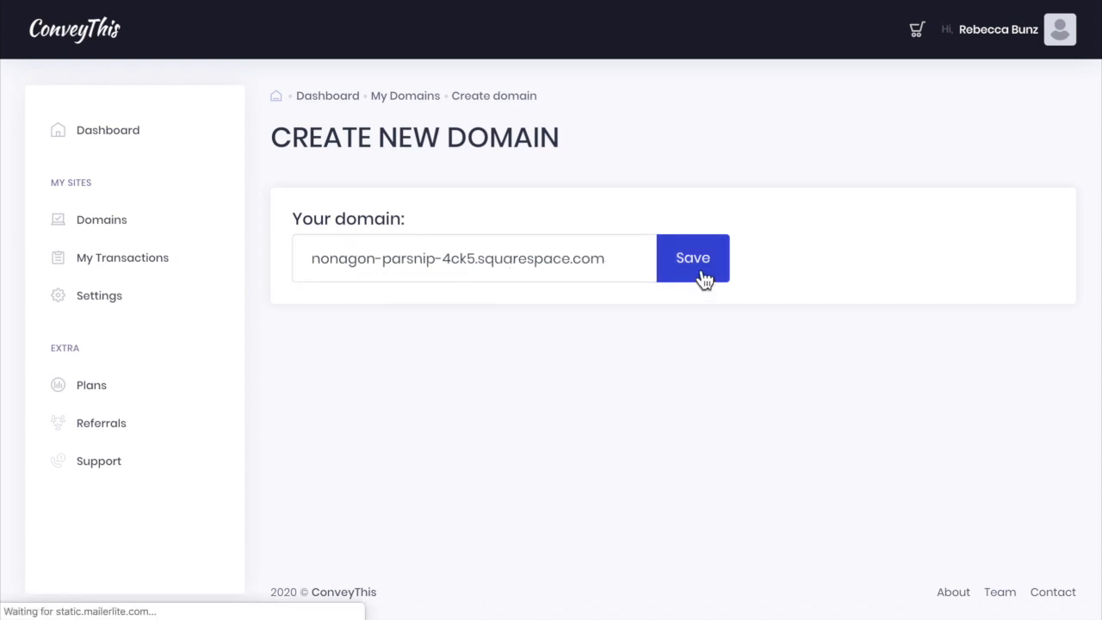
Step: Save the domain with English as source and Spanish as the only target language
click(692, 258)
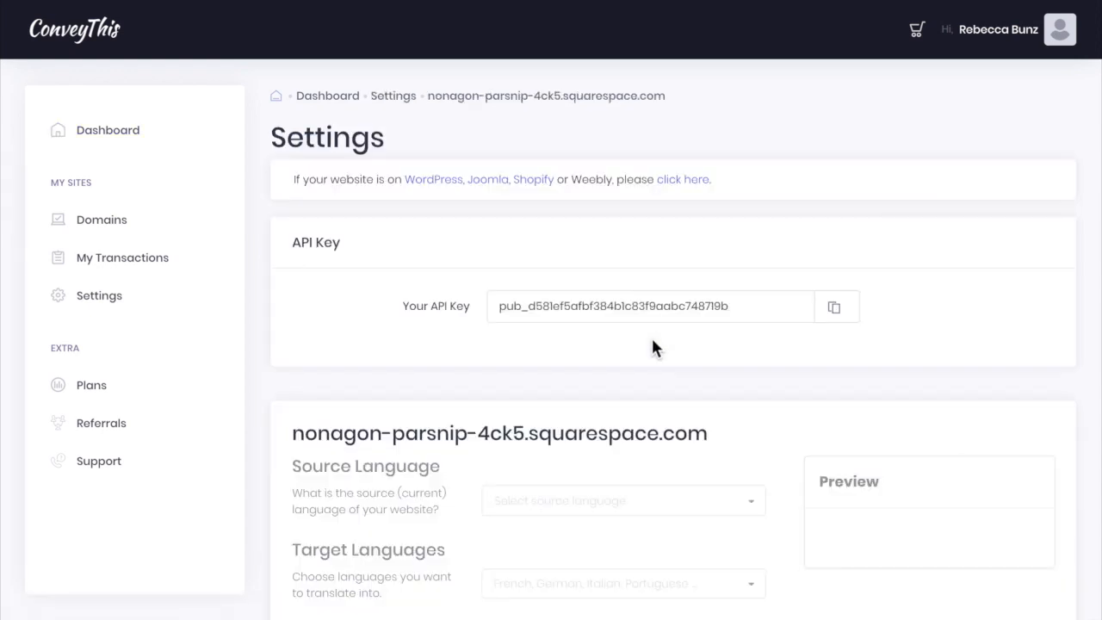
click(622, 501)
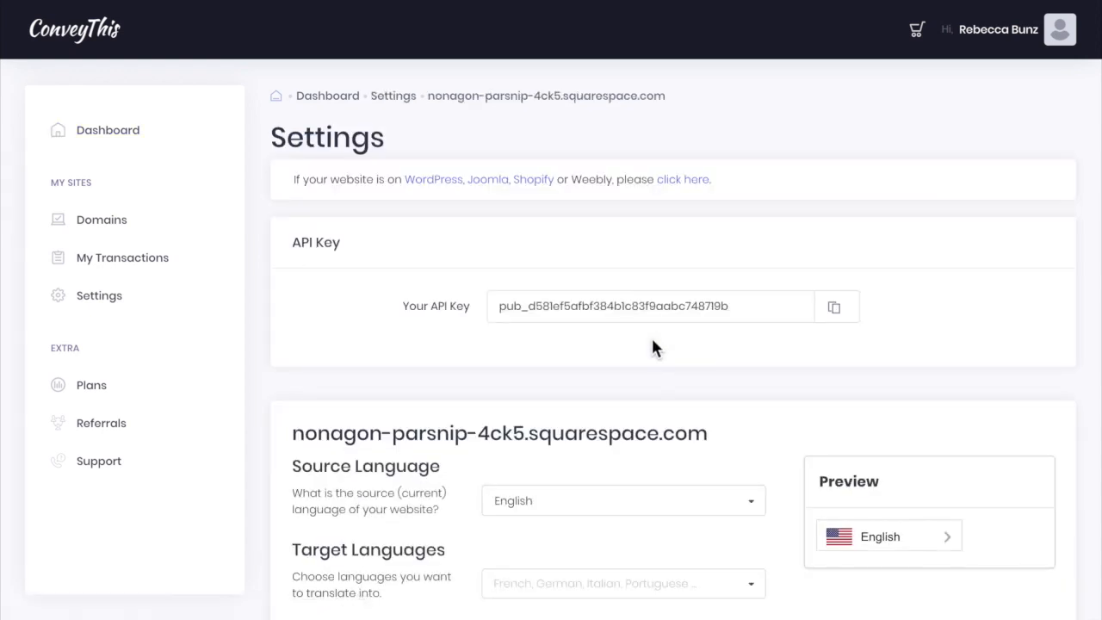
mouse_move(717, 363)
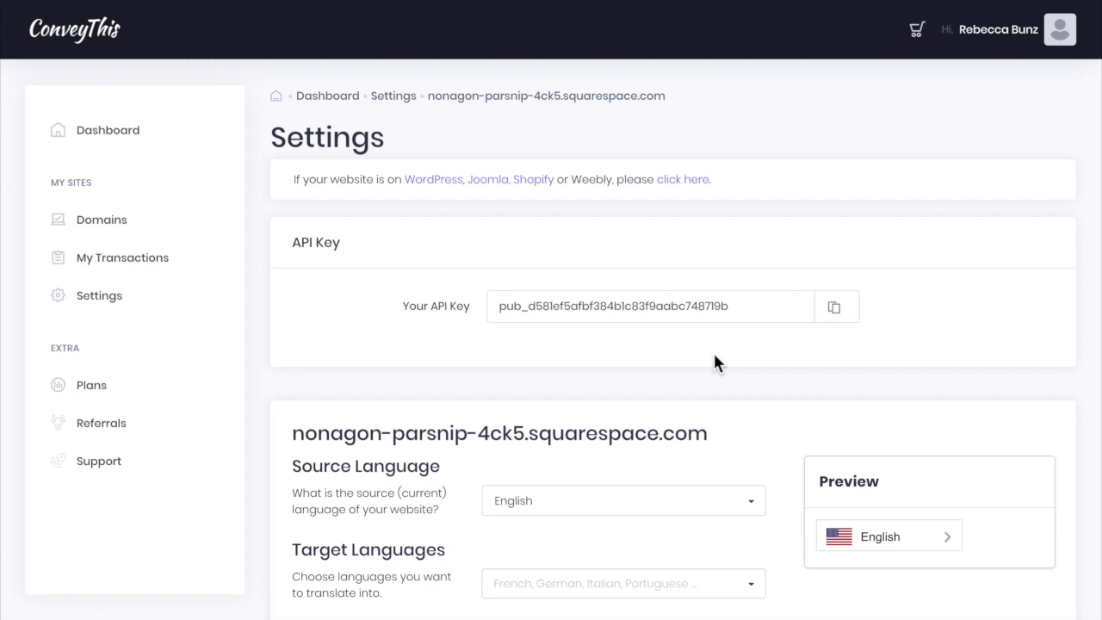
scroll(down, 3)
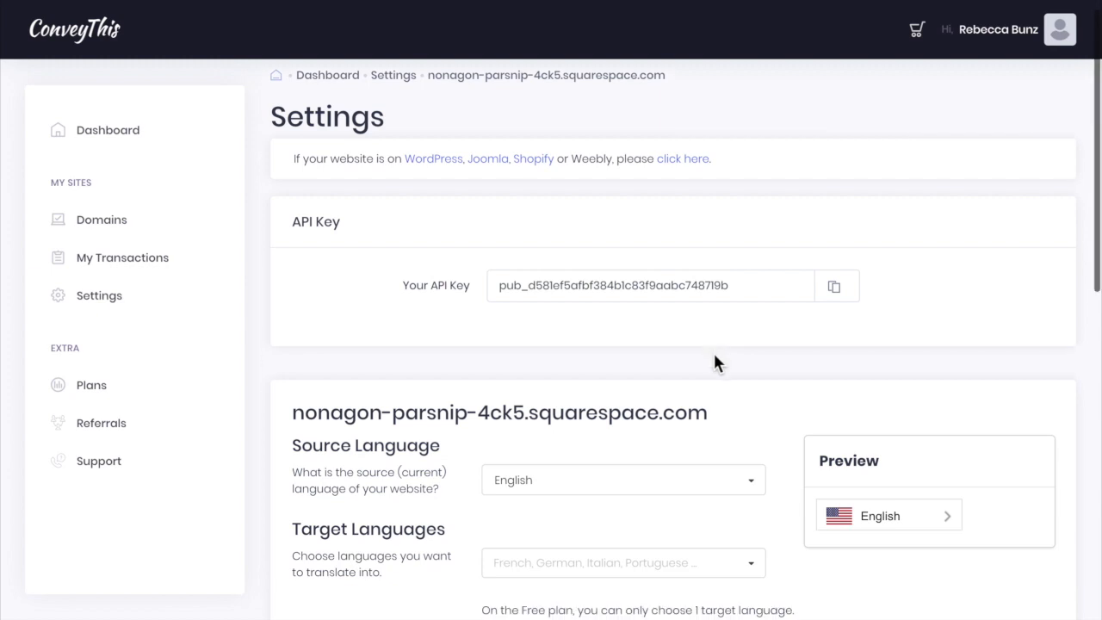
scroll(down, 3)
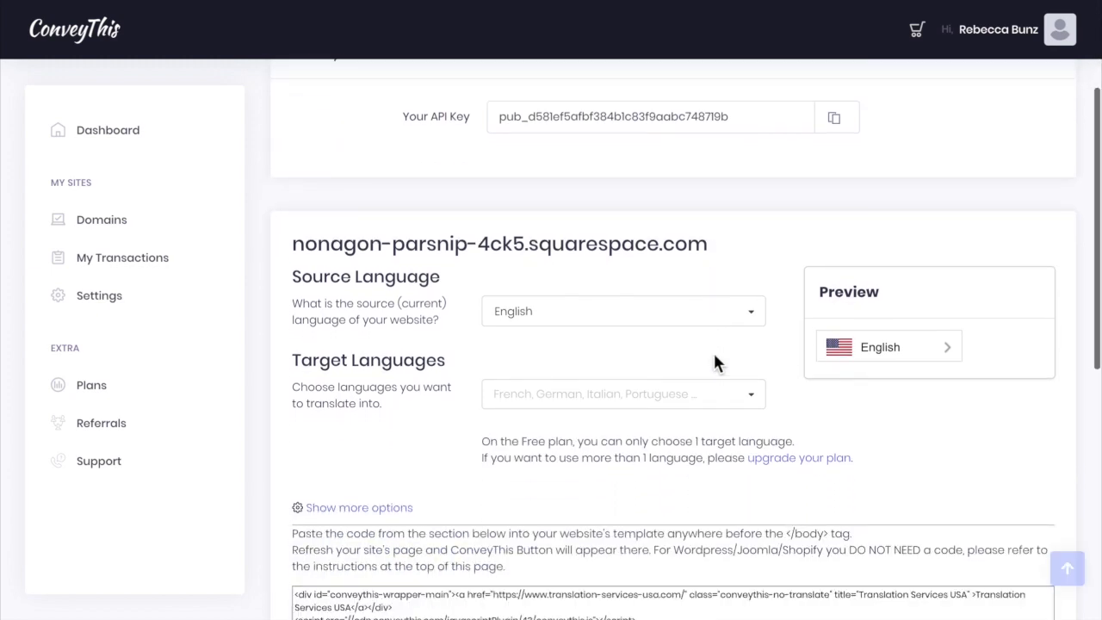
scroll(down, 3)
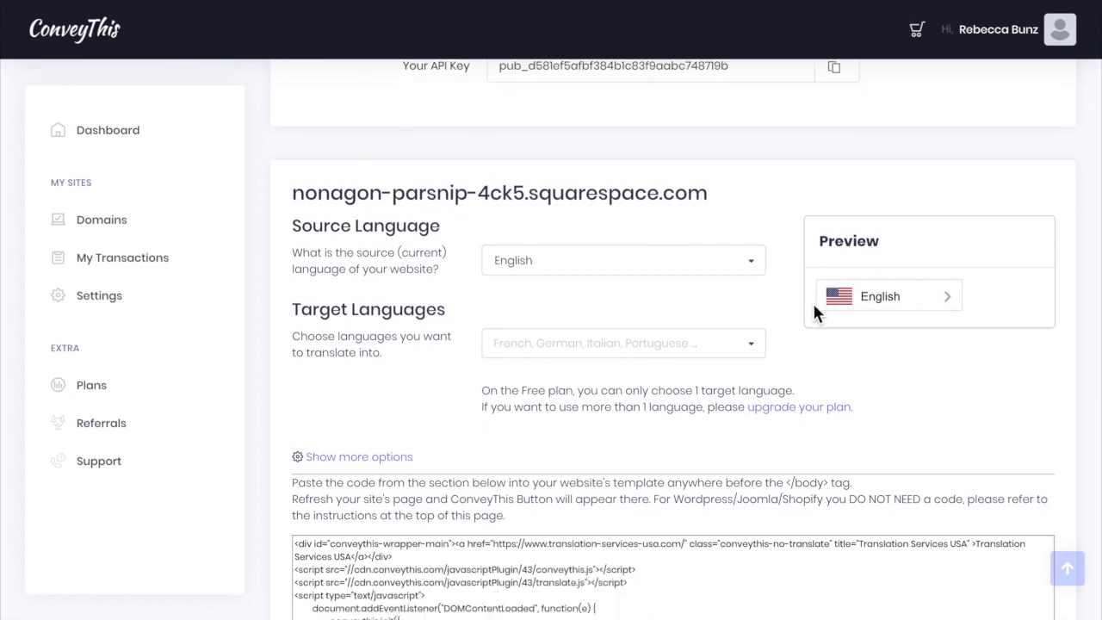
mouse_move(986, 264)
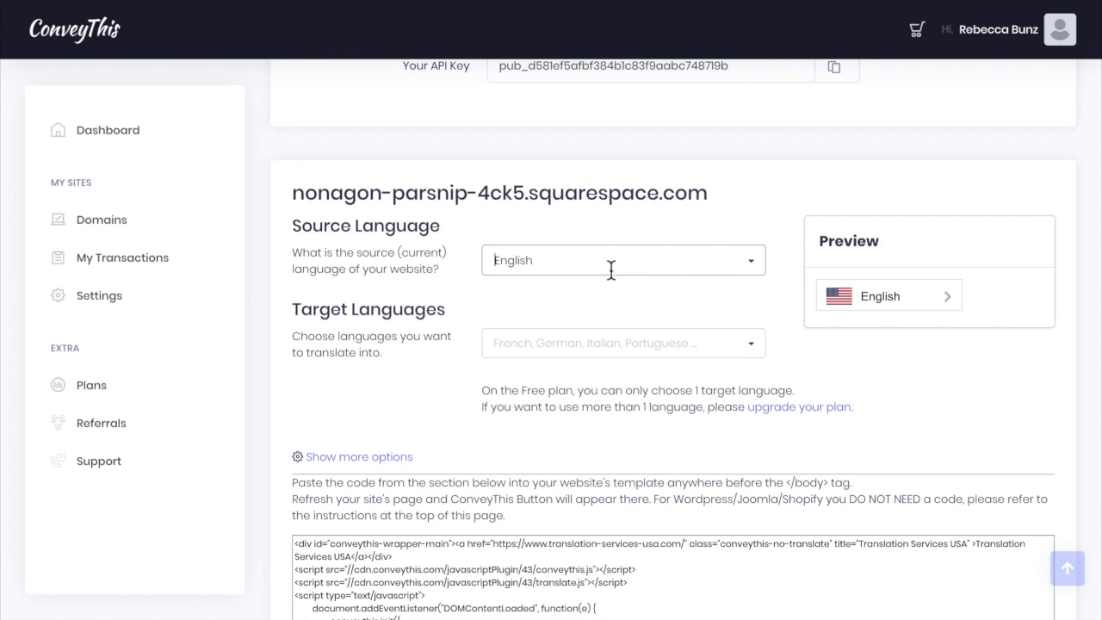
mouse_move(756, 268)
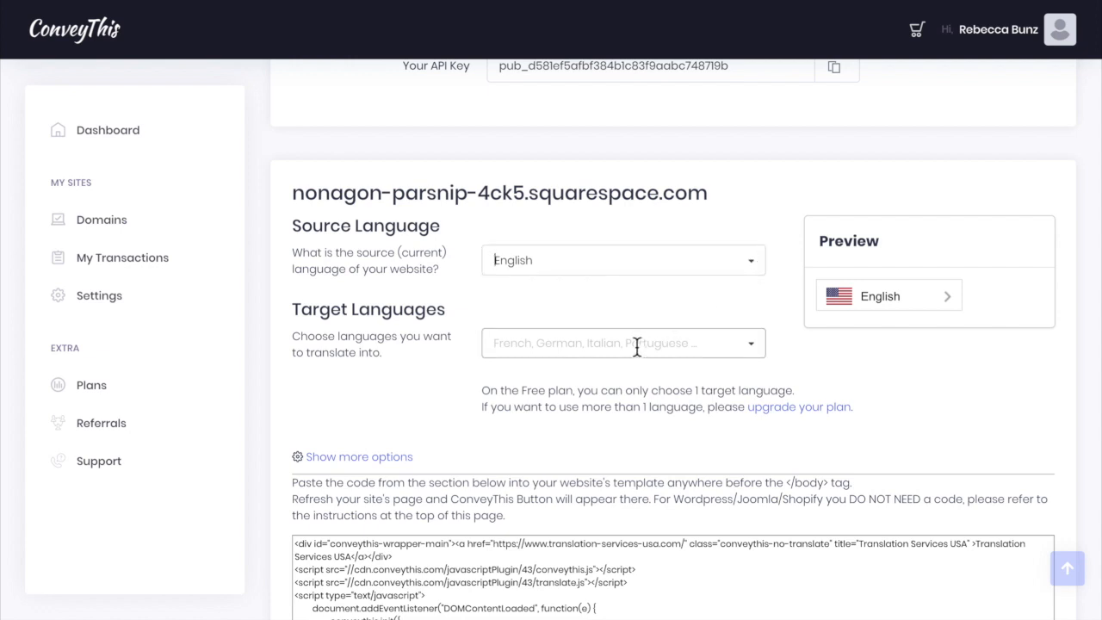
click(623, 342)
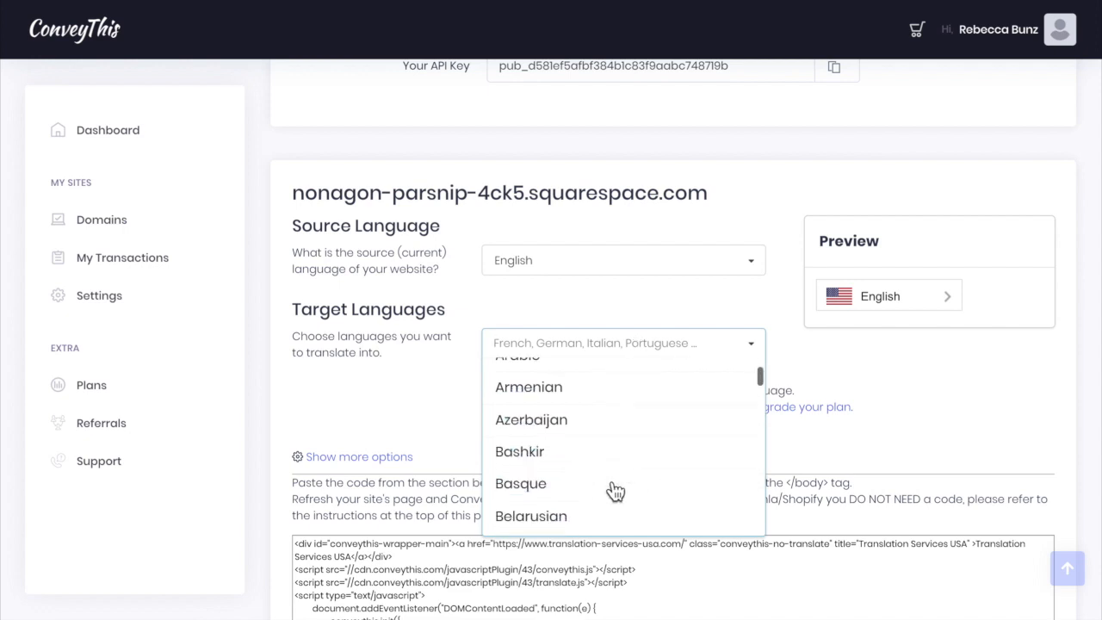
text(s)
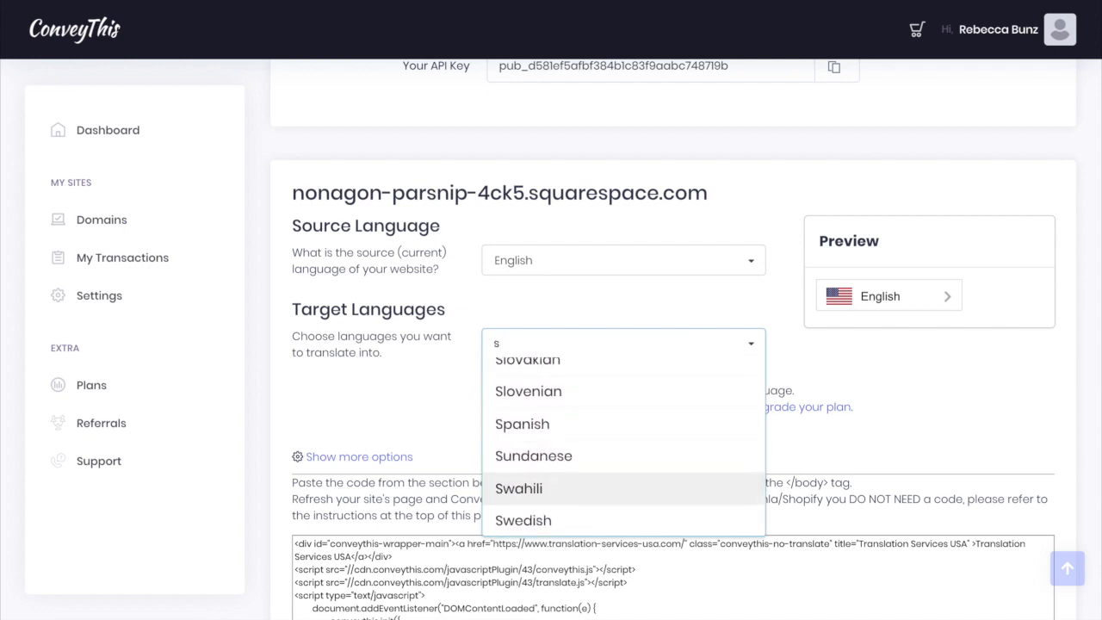
click(522, 424)
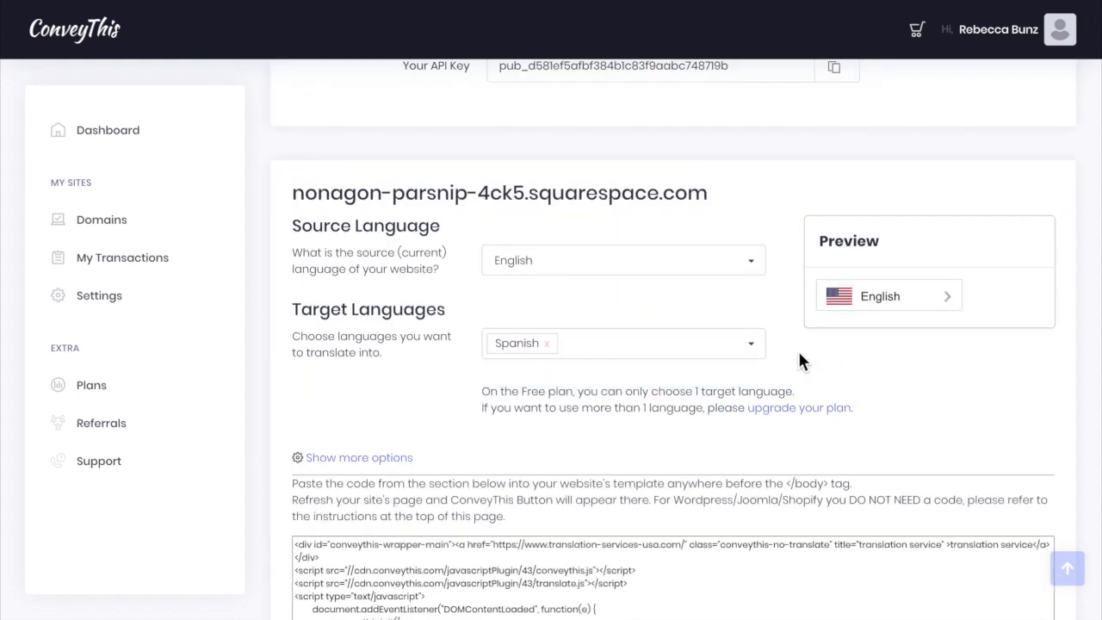
Step: Set the switcher to circle-shaped flags with short language text
scroll(down, 3)
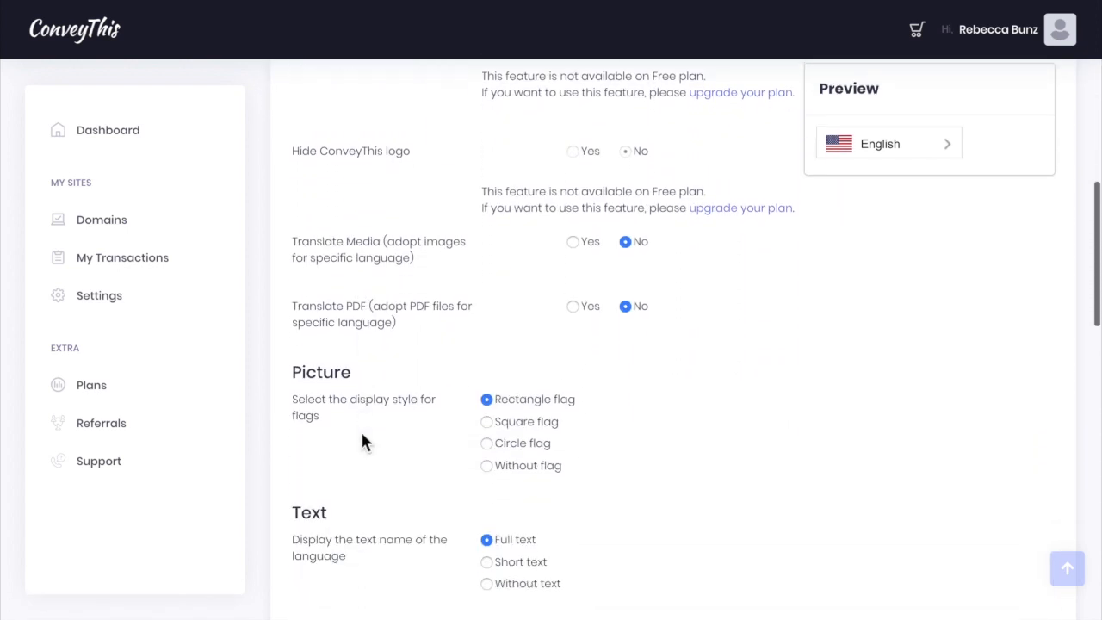
scroll(down, 3)
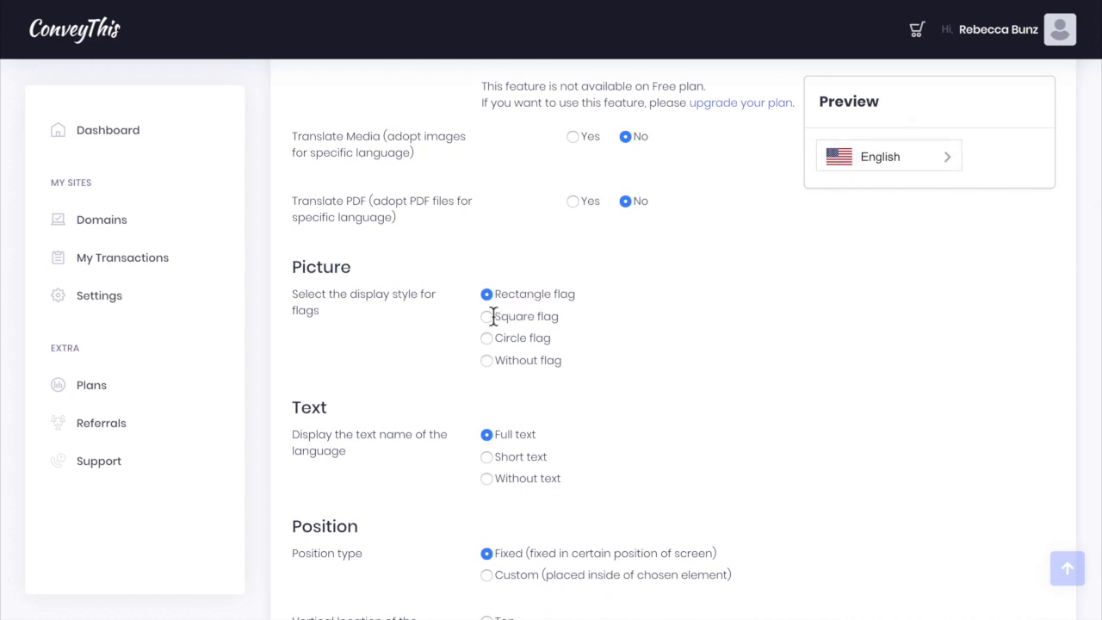
click(488, 338)
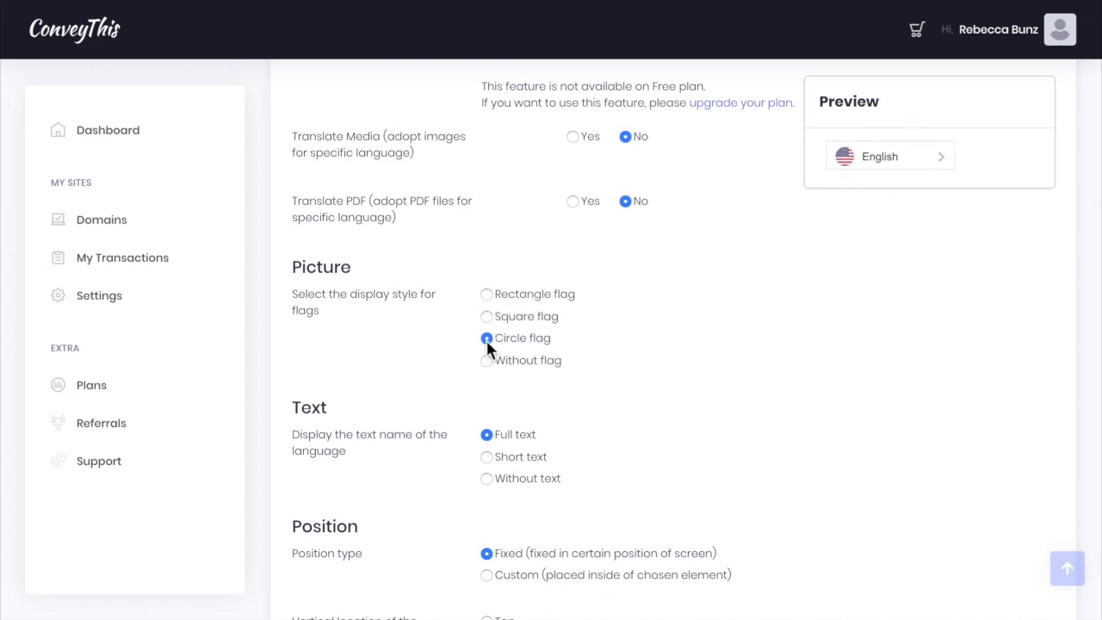
click(487, 360)
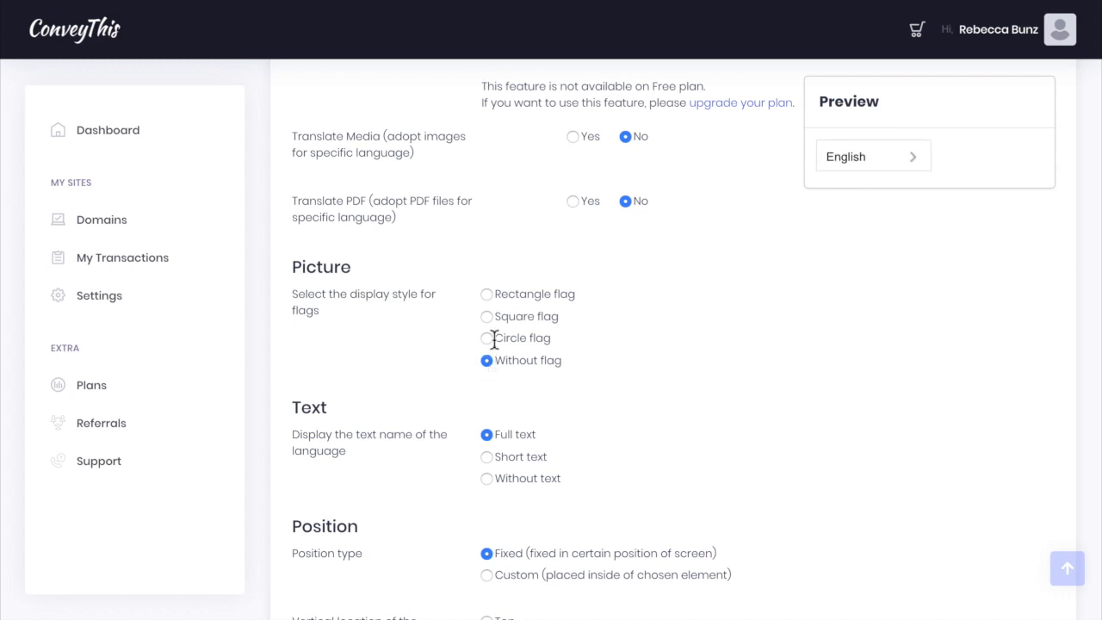
click(486, 338)
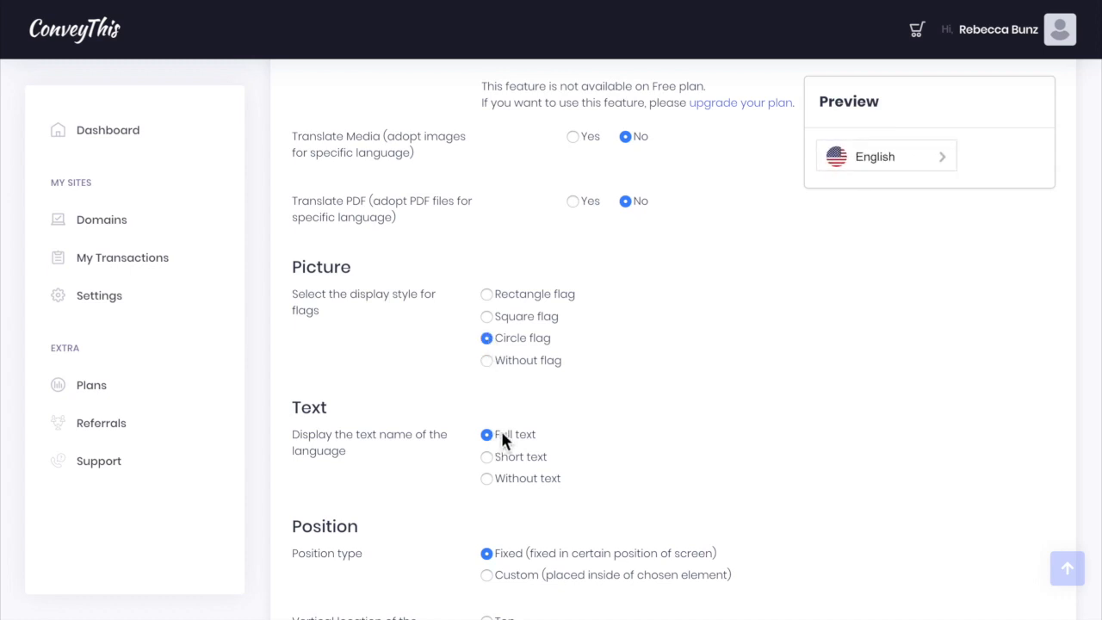
click(486, 457)
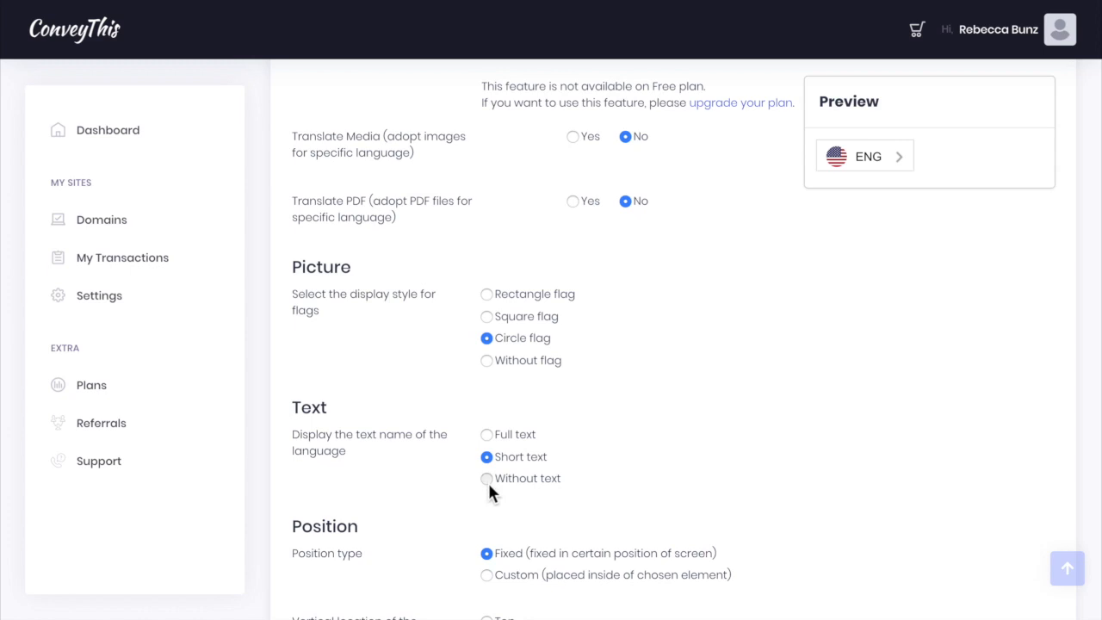
mouse_move(639, 457)
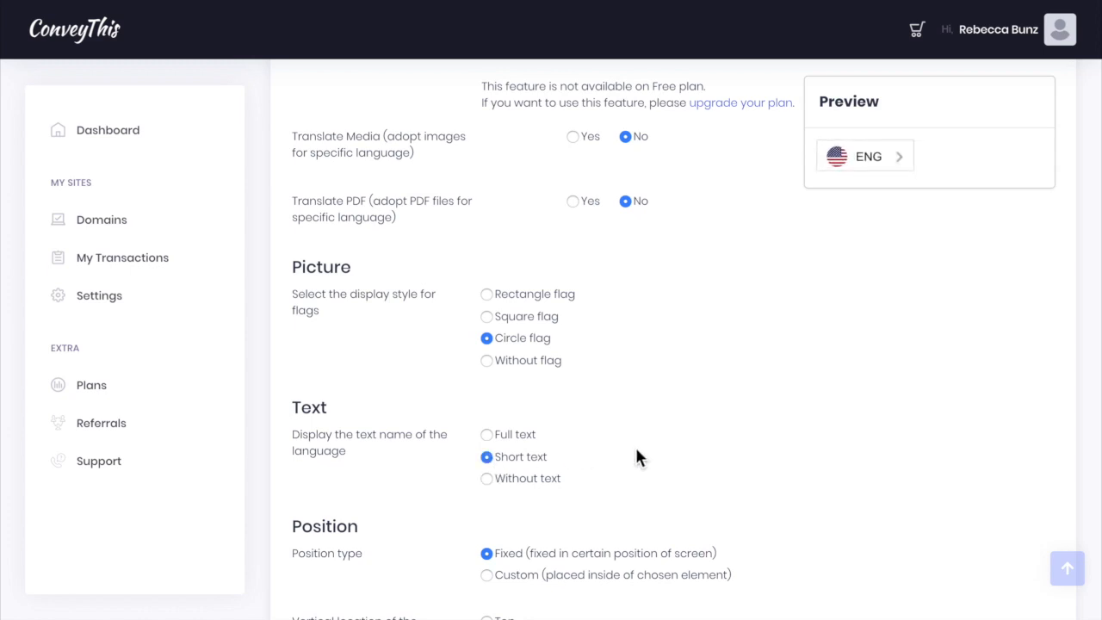
Step: Set the switcher's vertical spacing from the browser edge to 24px
scroll(down, 3)
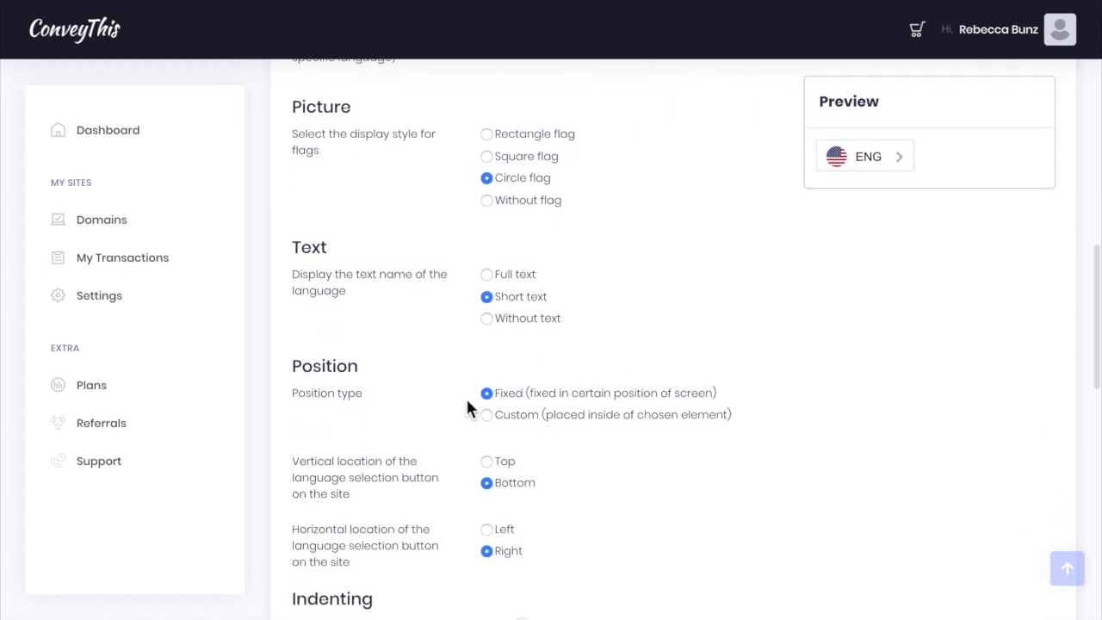
scroll(down, 3)
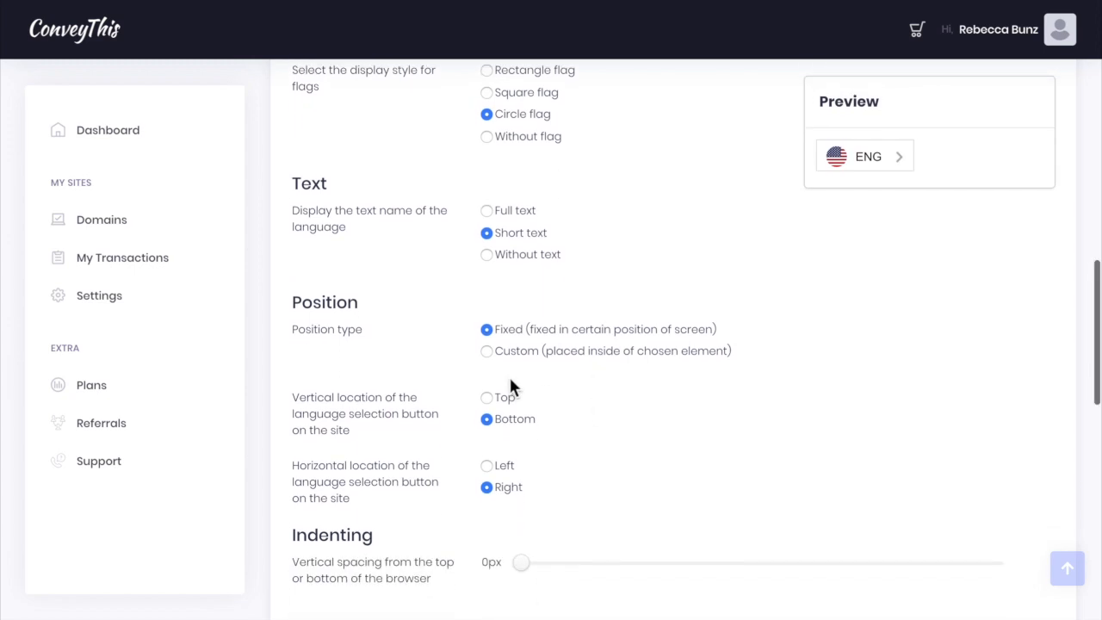
mouse_move(542, 480)
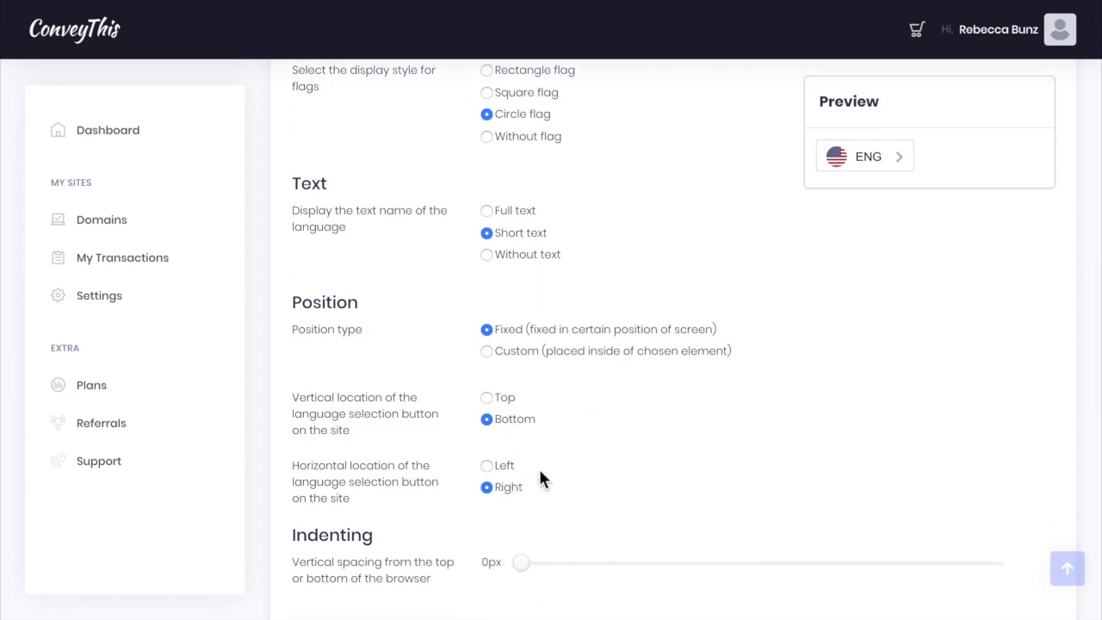
mouse_move(512, 403)
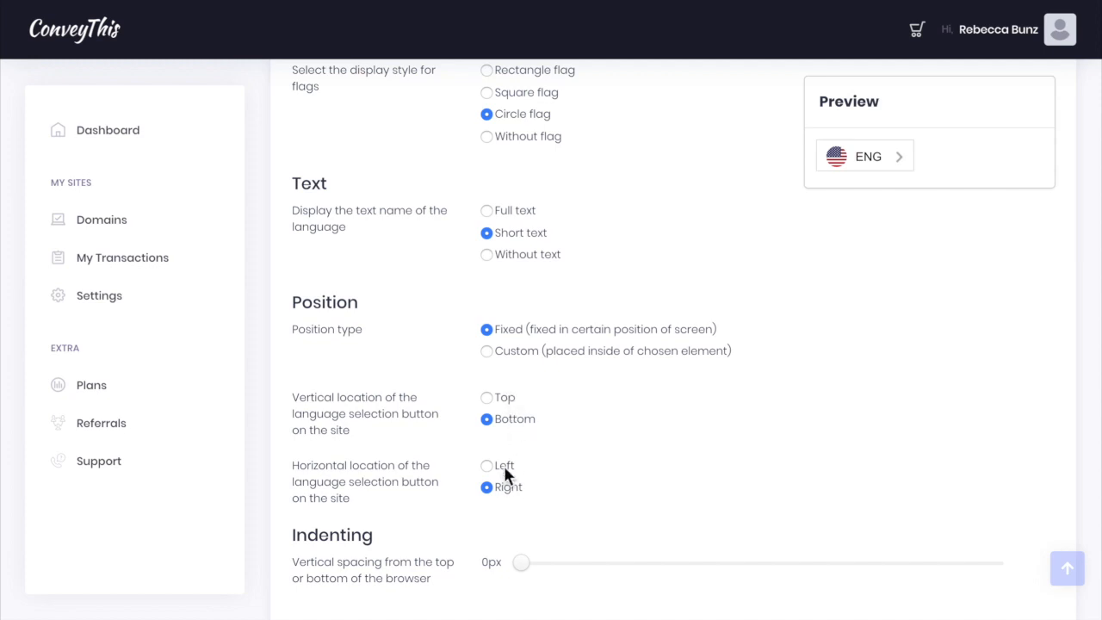
scroll(down, 3)
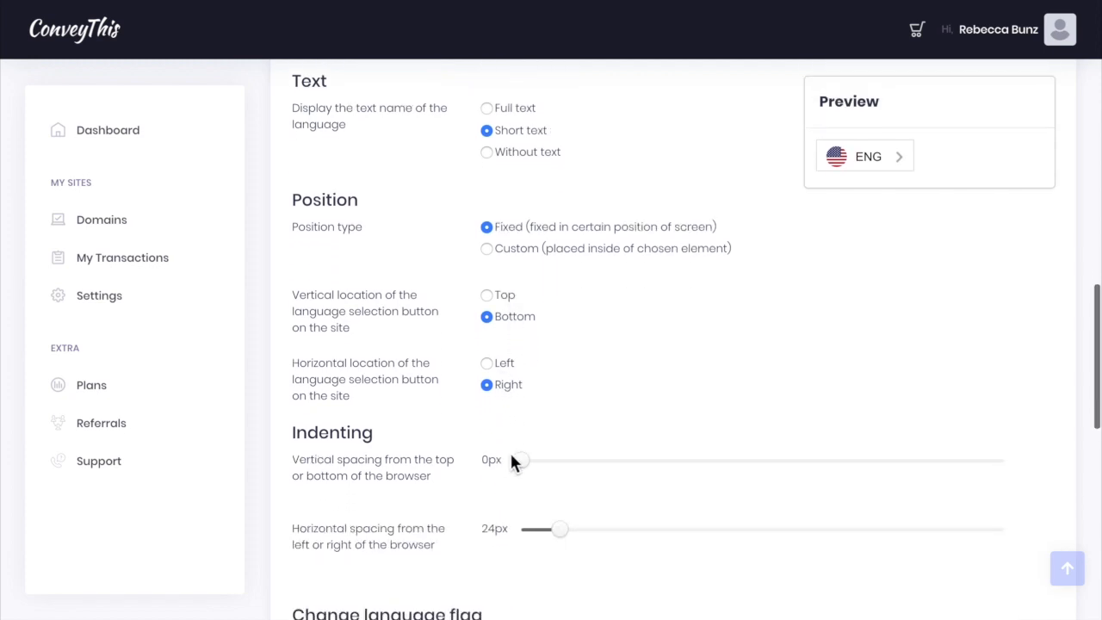
mouse_move(577, 565)
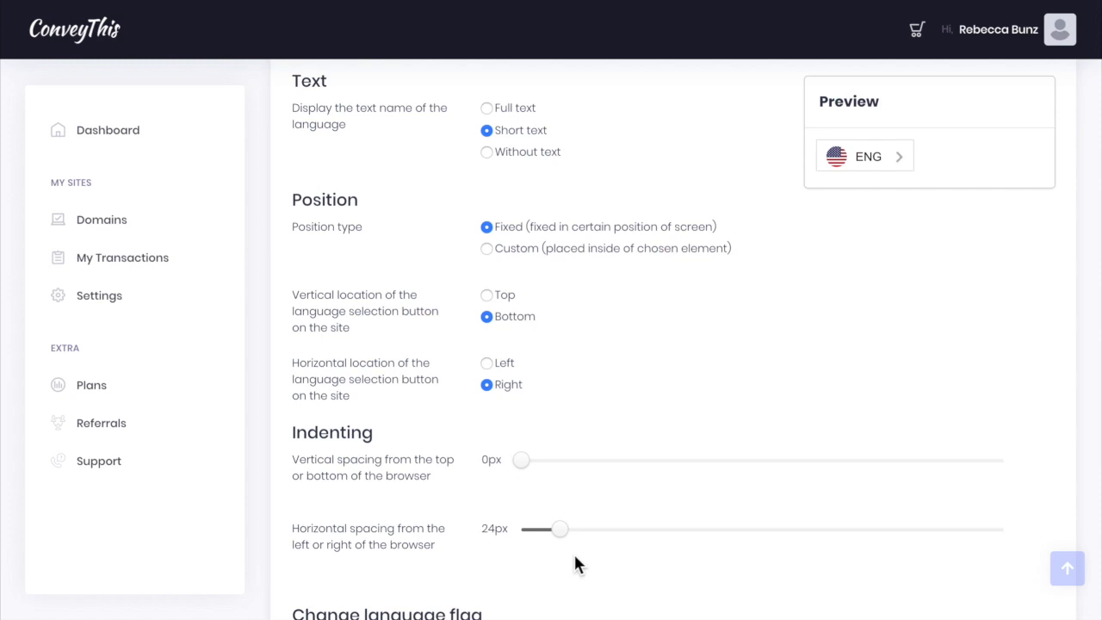
mouse_move(523, 460)
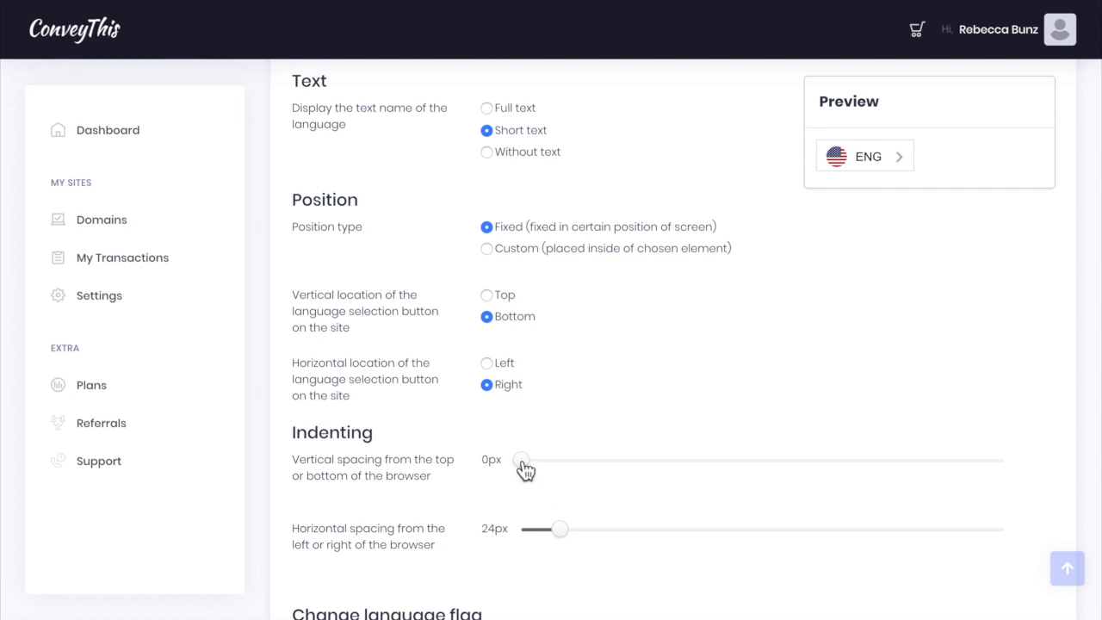
drag(521, 459, 560, 459)
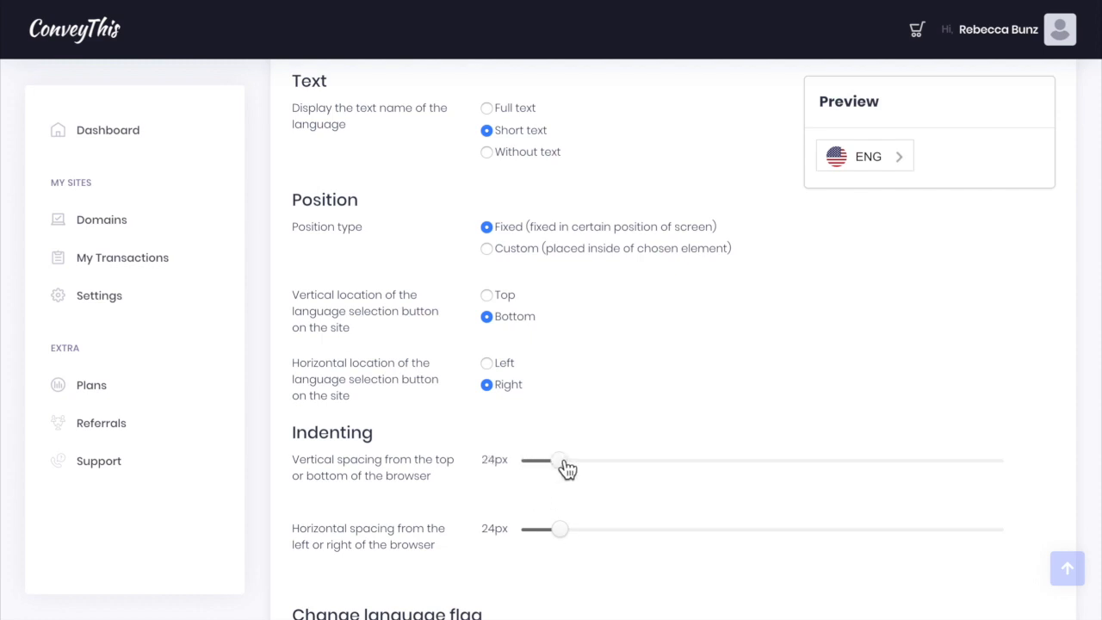
mouse_move(650, 496)
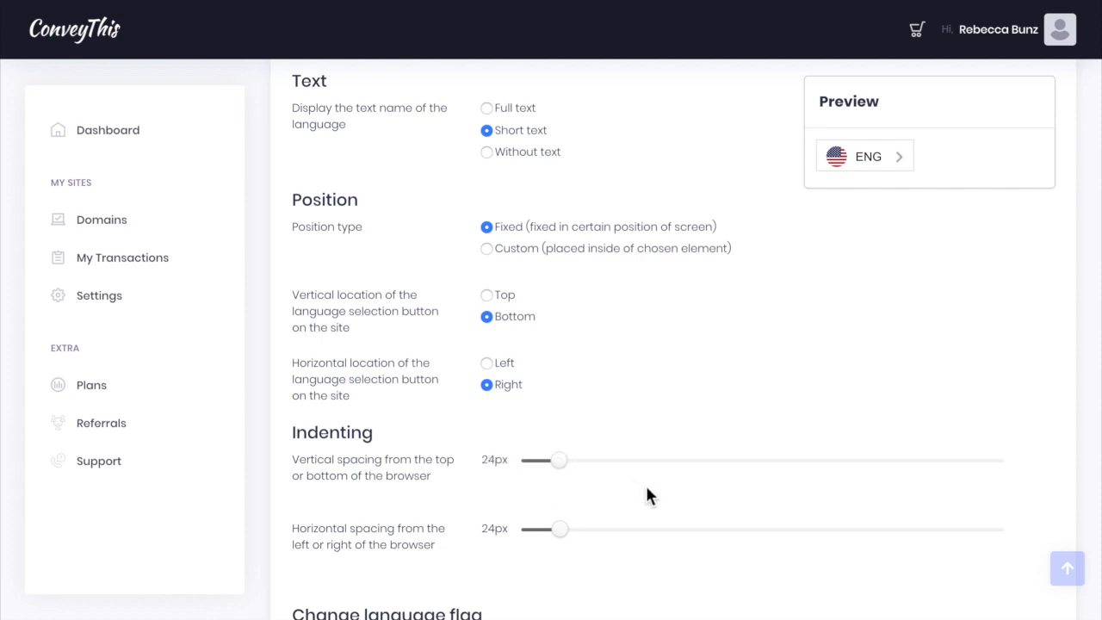
scroll(down, 3)
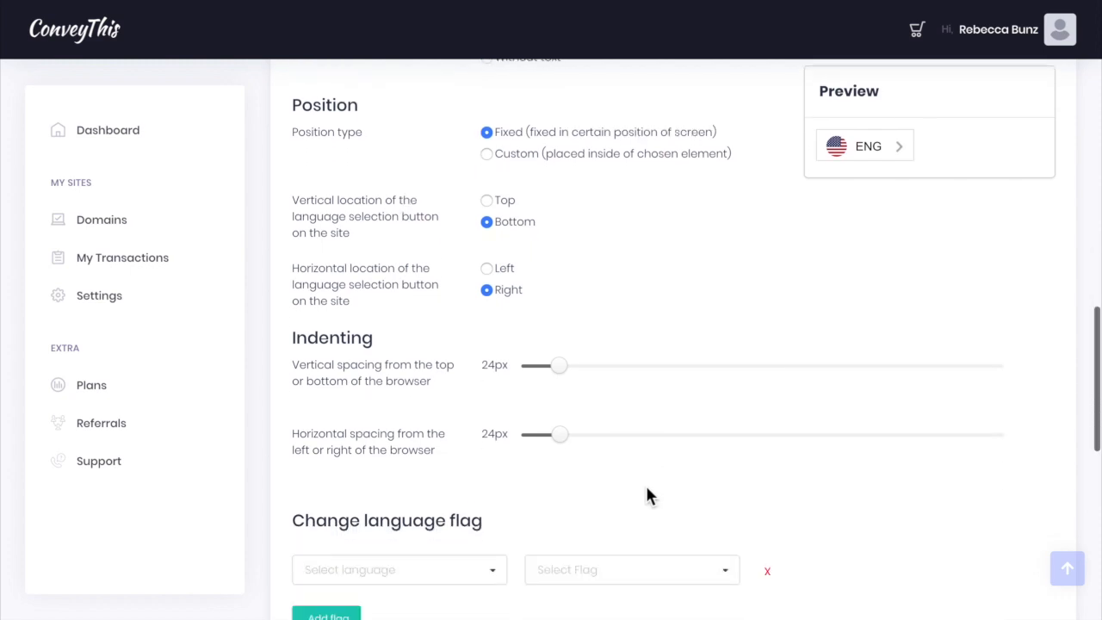
Step: Assign the United Kingdom flag to English under Change language flag
scroll(down, 3)
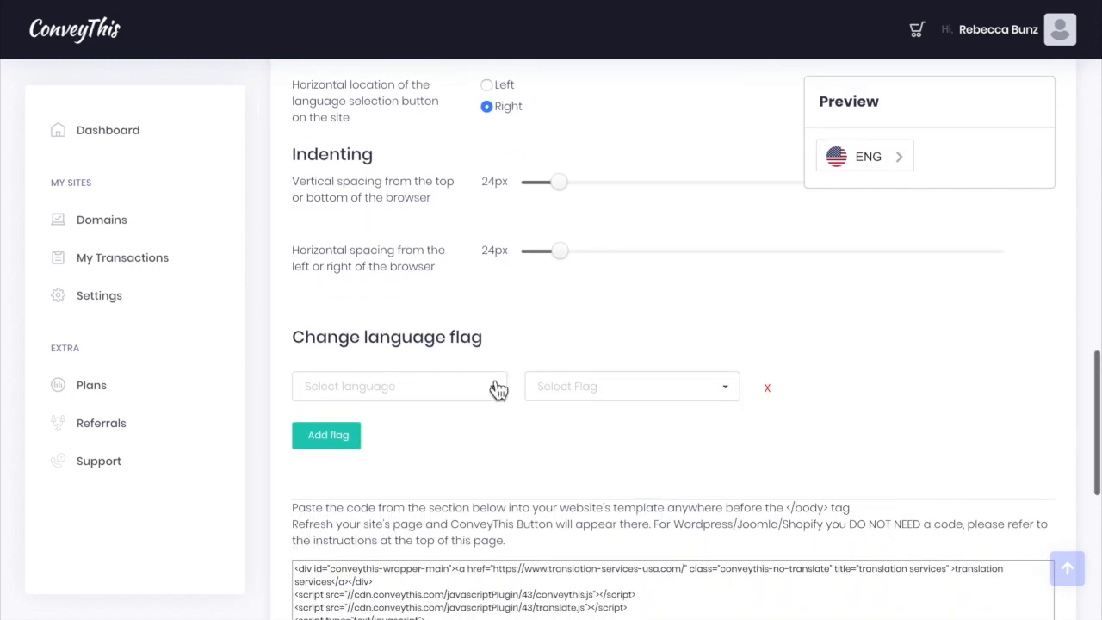
click(399, 385)
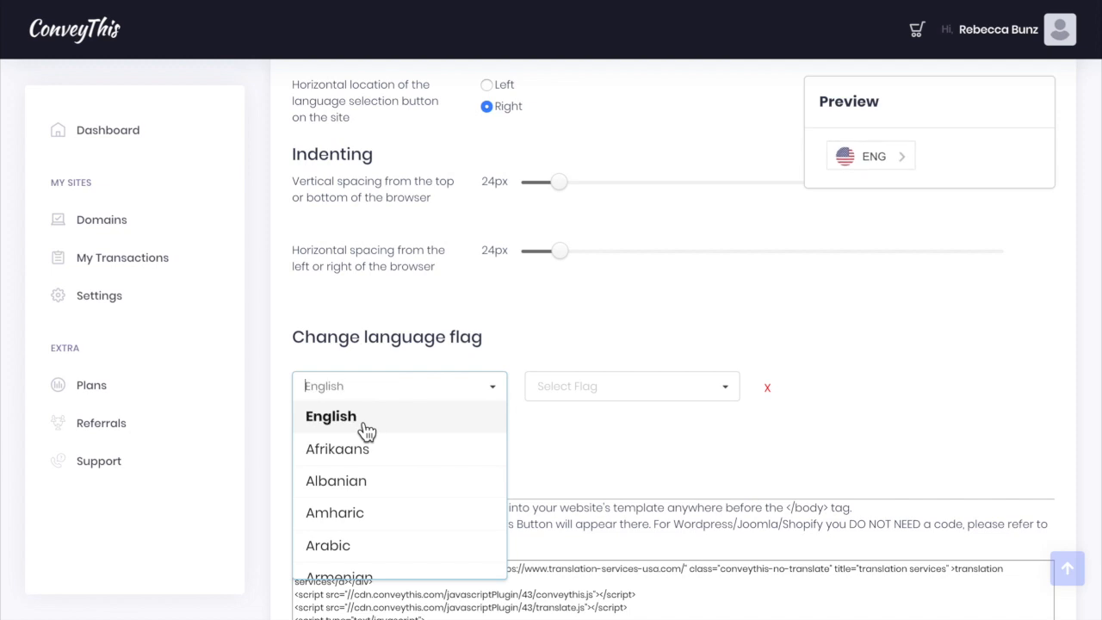
click(631, 385)
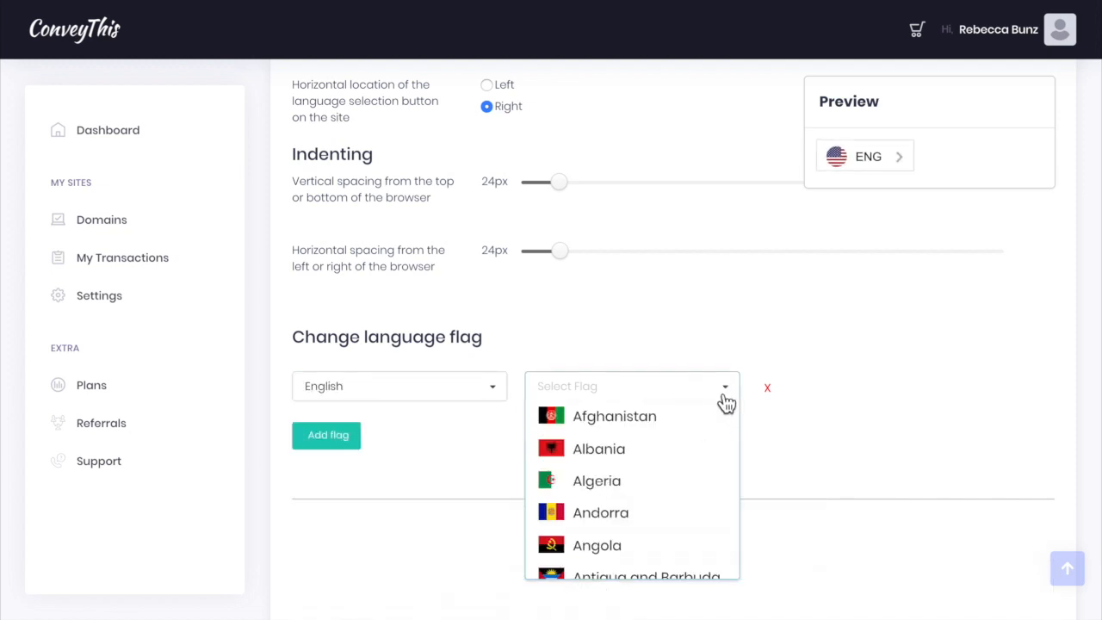
text(un)
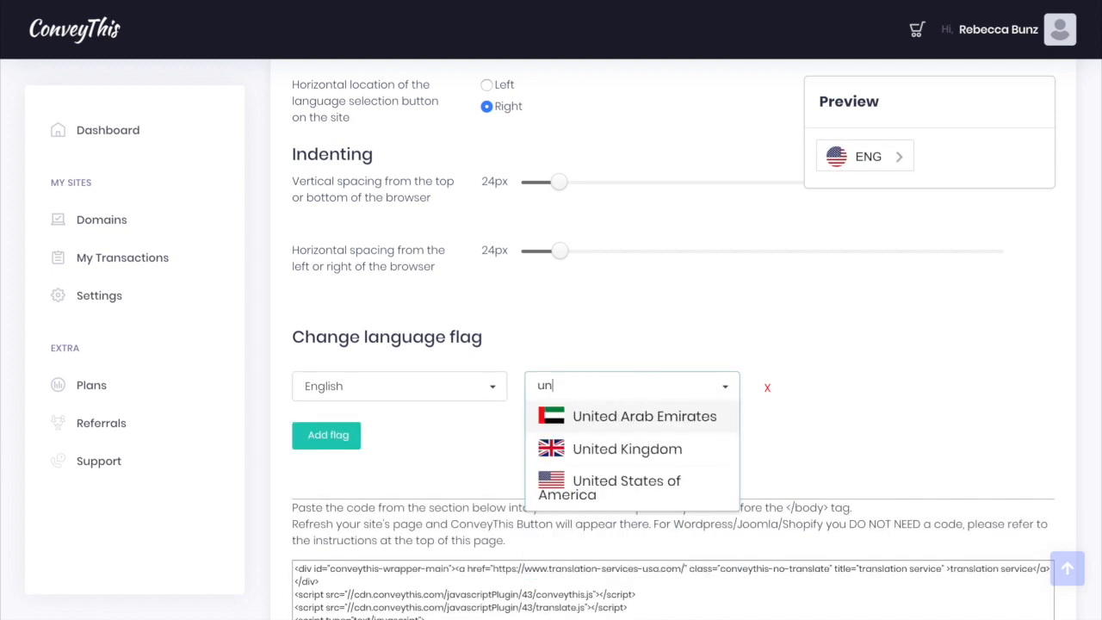
click(627, 448)
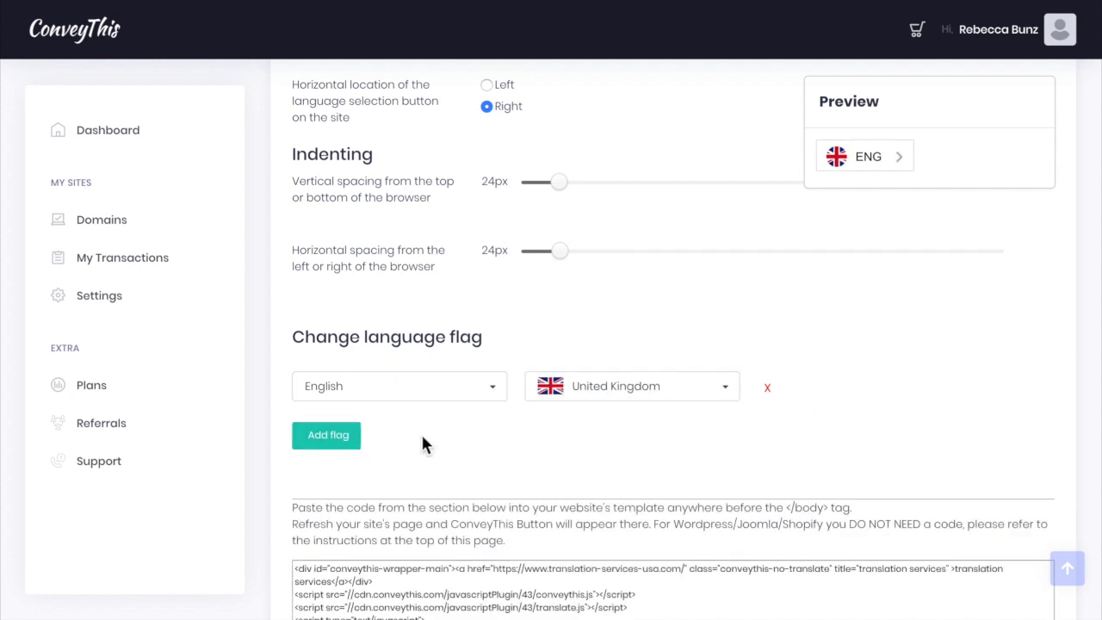
scroll(down, 3)
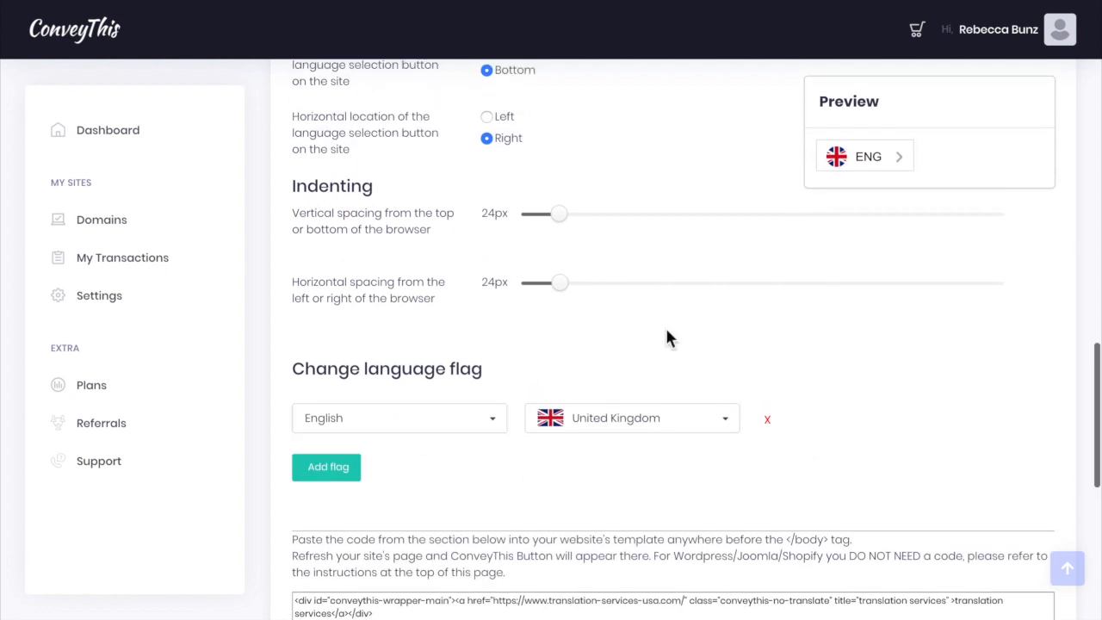
Step: Highlight the full ConveyThis embed code in the code box for copying
scroll(down, 3)
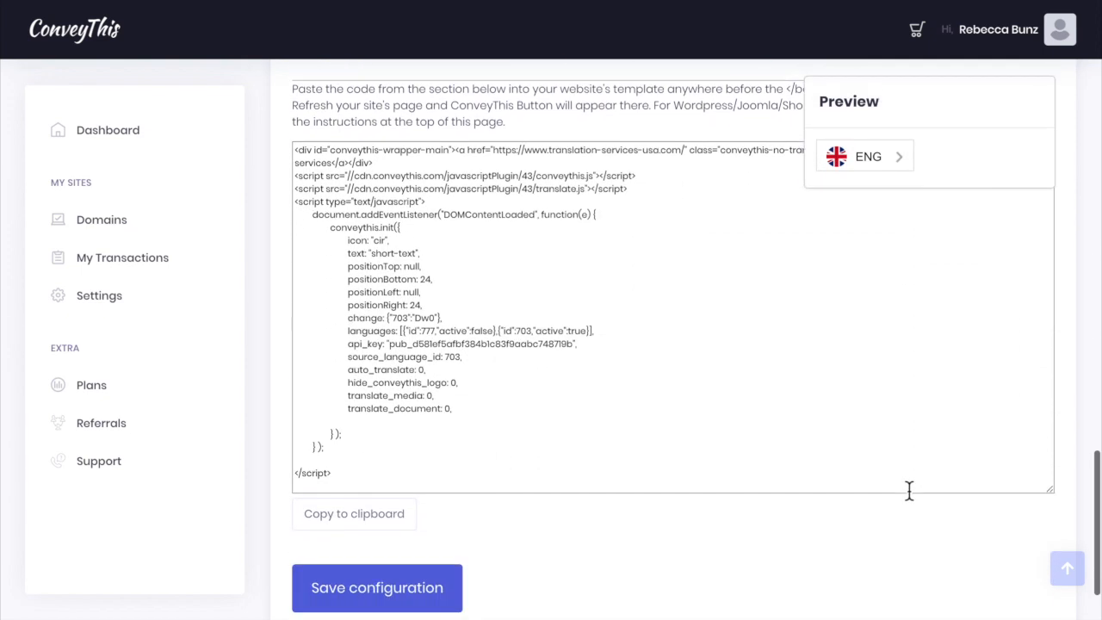
click(376, 588)
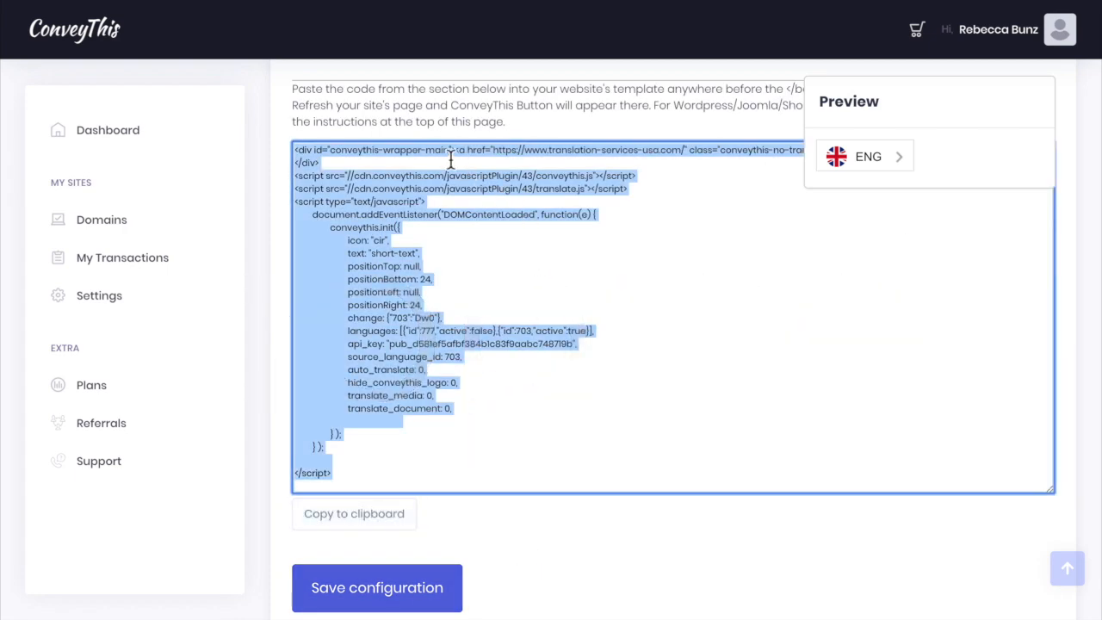
click(353, 514)
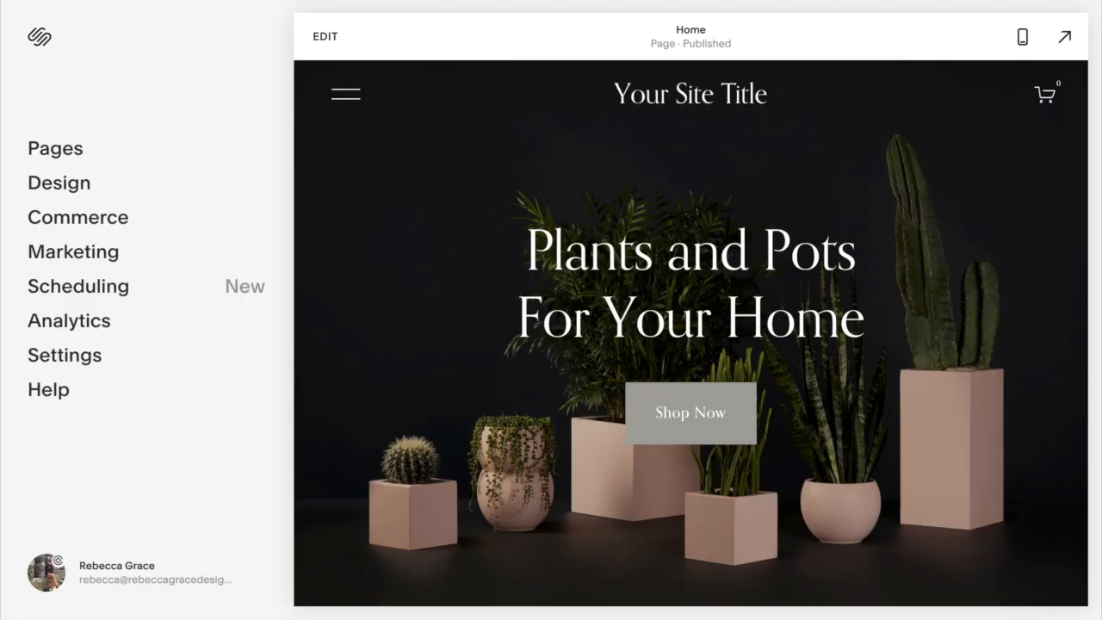
mouse_move(64, 355)
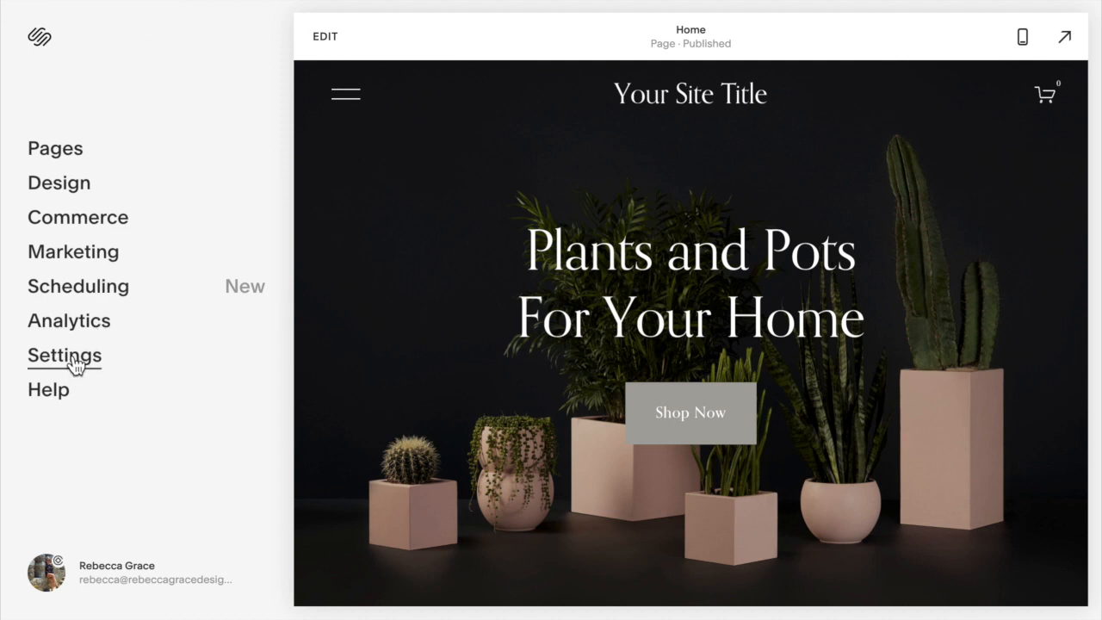
Step: Save the ConveyThis script in Settings > Advanced > Code Injection header, then return to Advanced
click(65, 356)
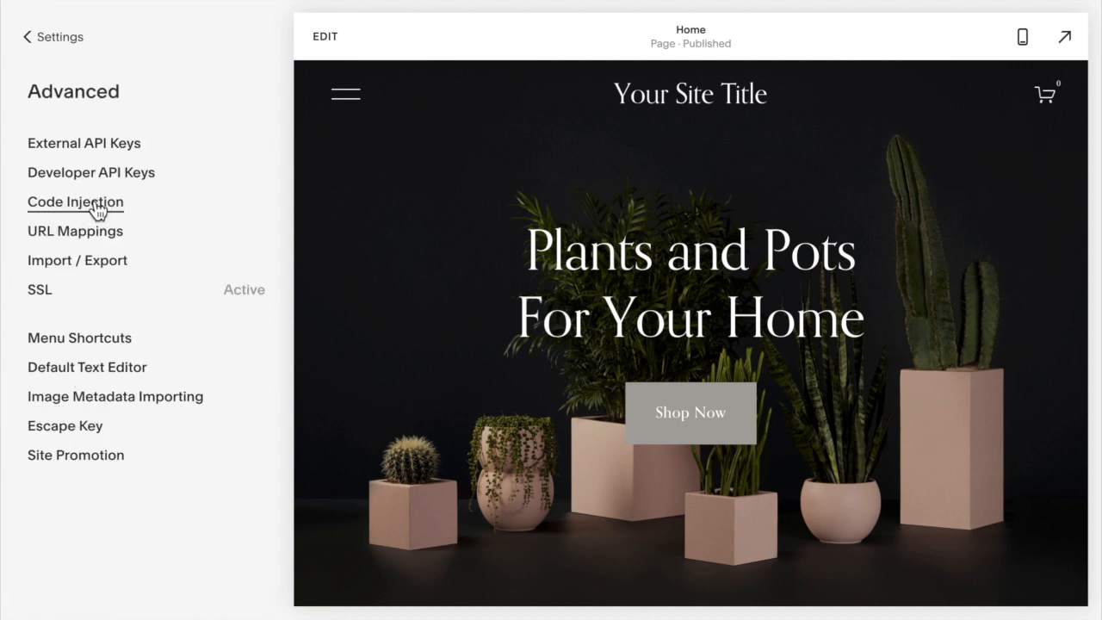
click(75, 202)
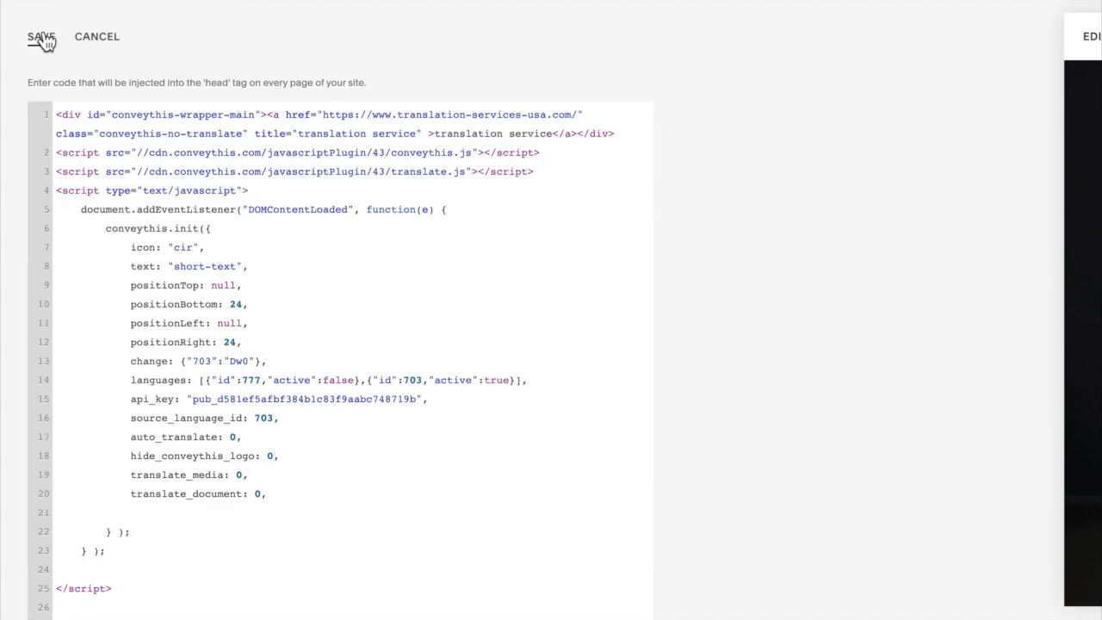
click(41, 36)
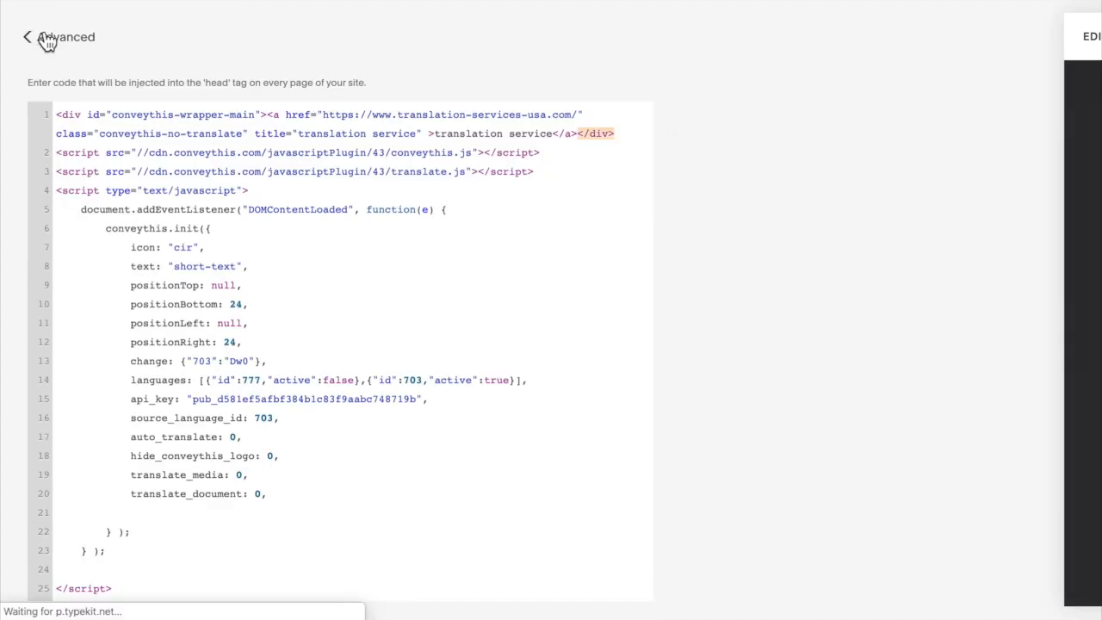
click(25, 37)
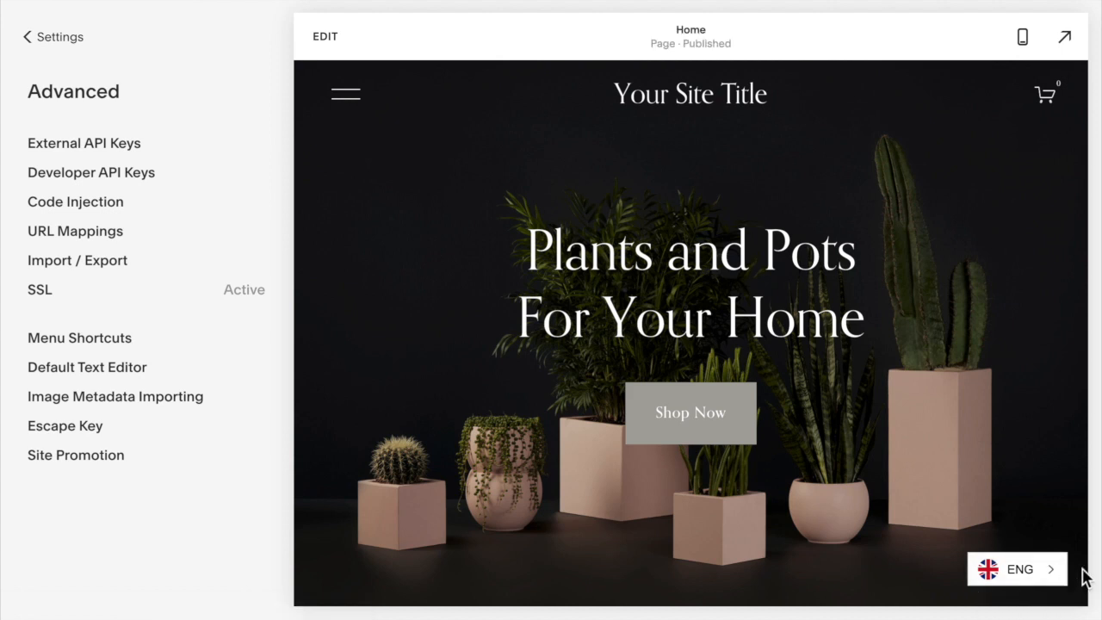
mouse_move(1083, 582)
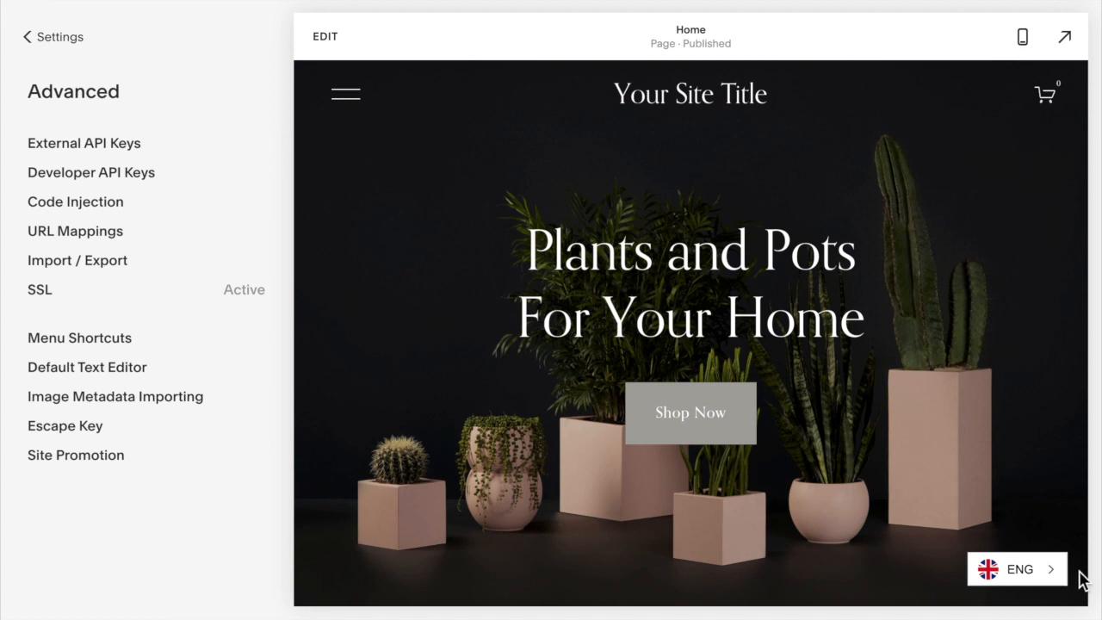
mouse_move(1063, 575)
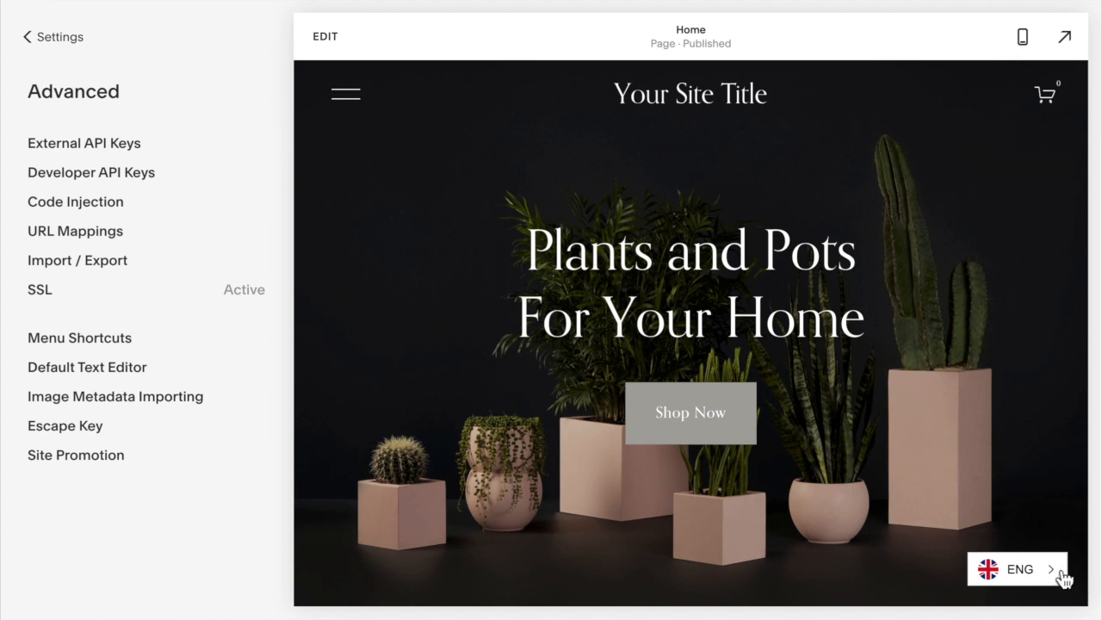
Step: Change the preview's ENG switcher to Spanish and scroll through the translated homepage sections
click(1016, 568)
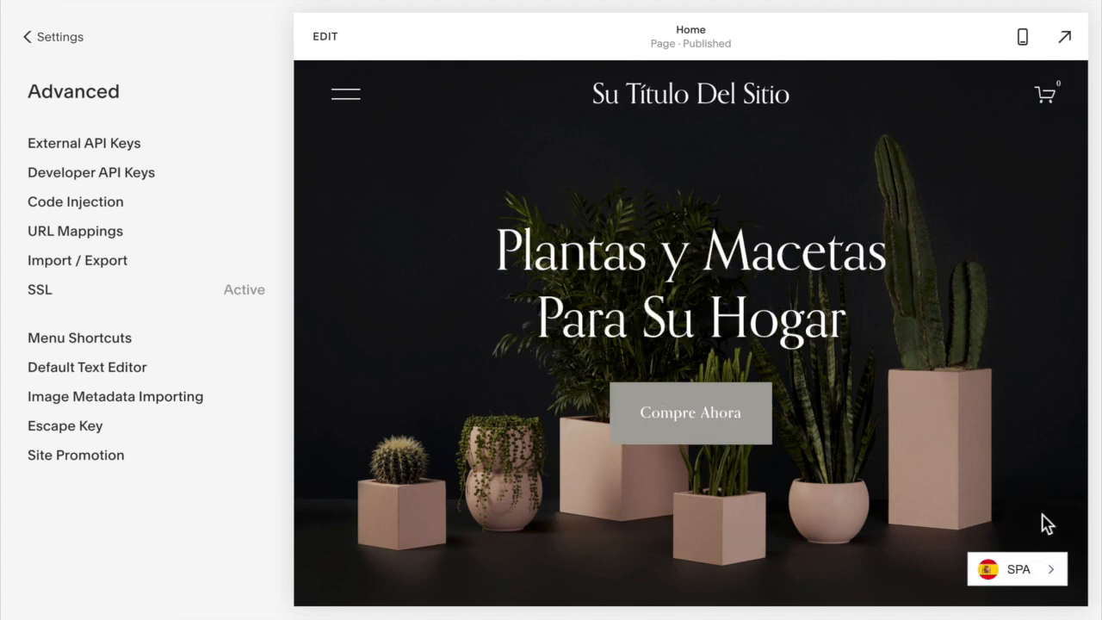
mouse_move(891, 347)
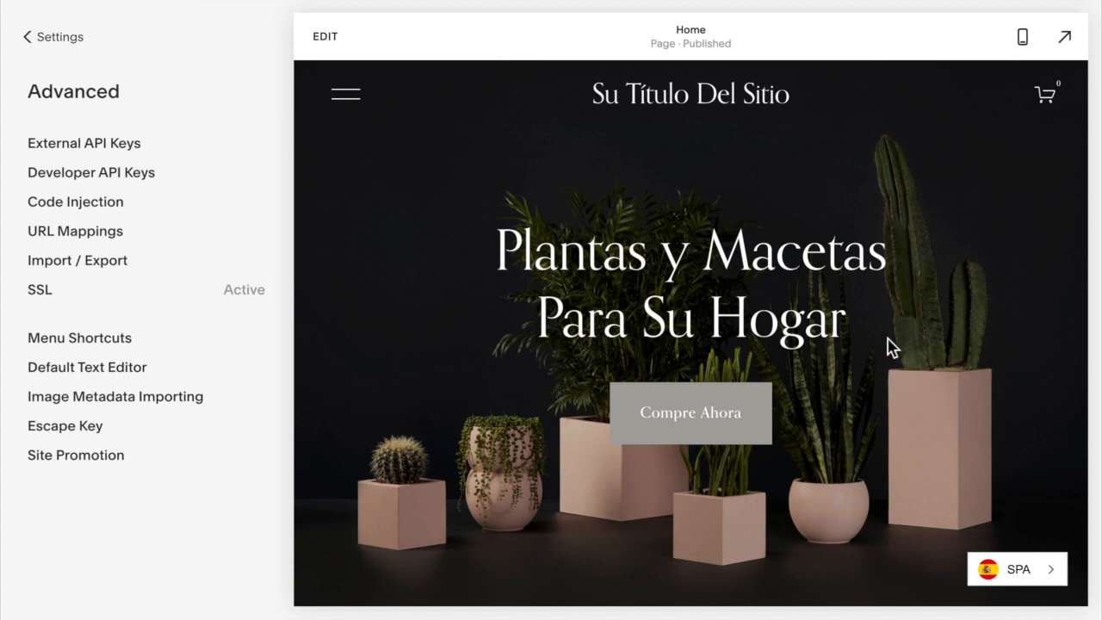
scroll(down, 3)
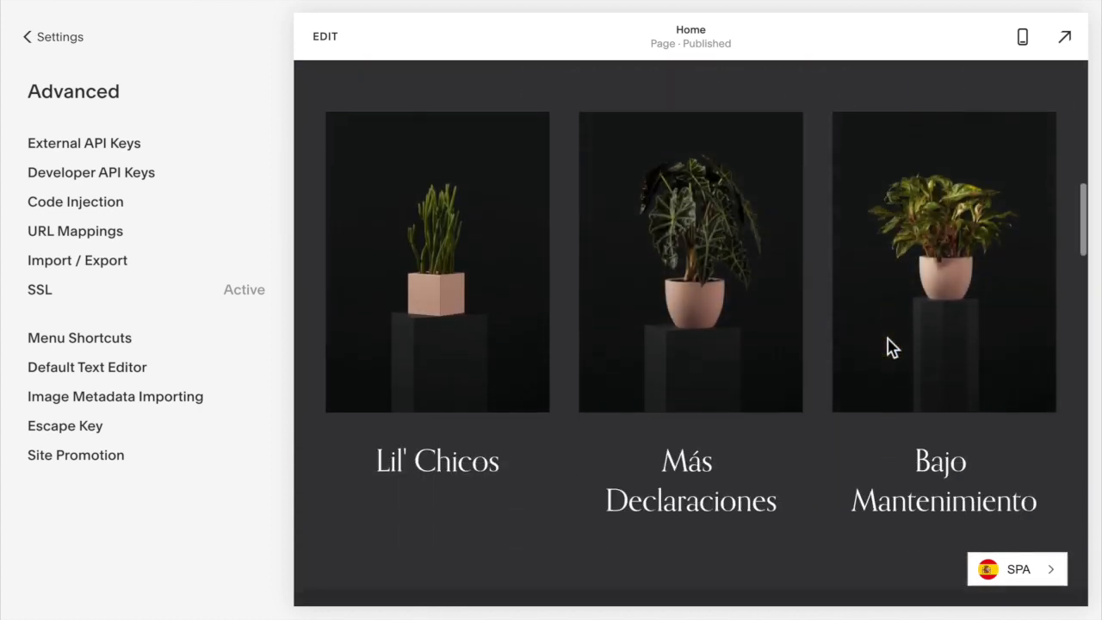
scroll(down, 3)
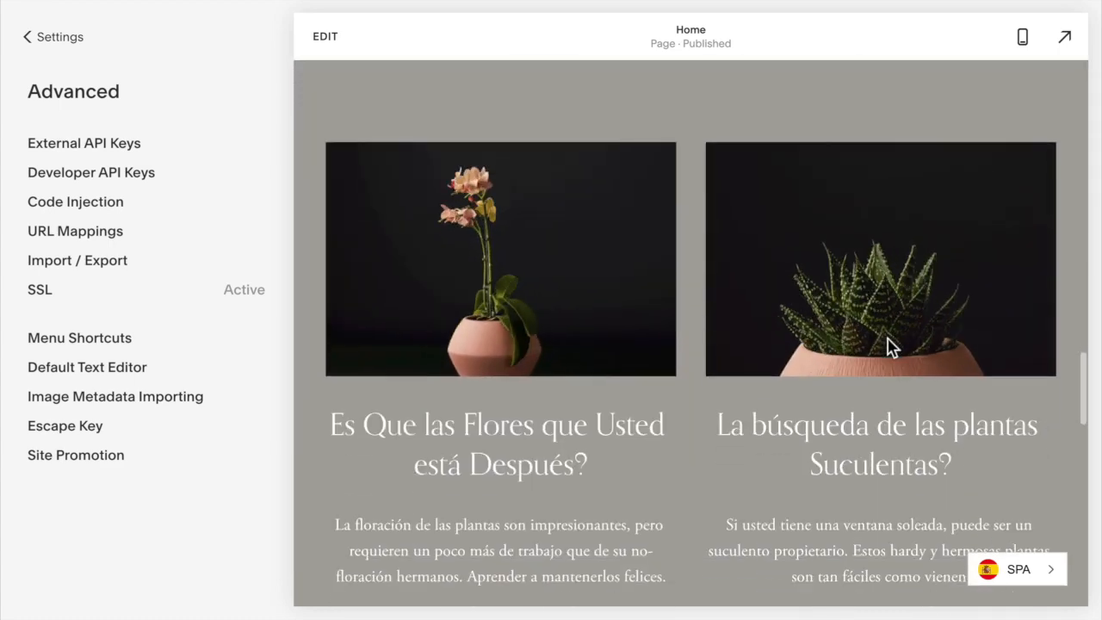
scroll(down, 3)
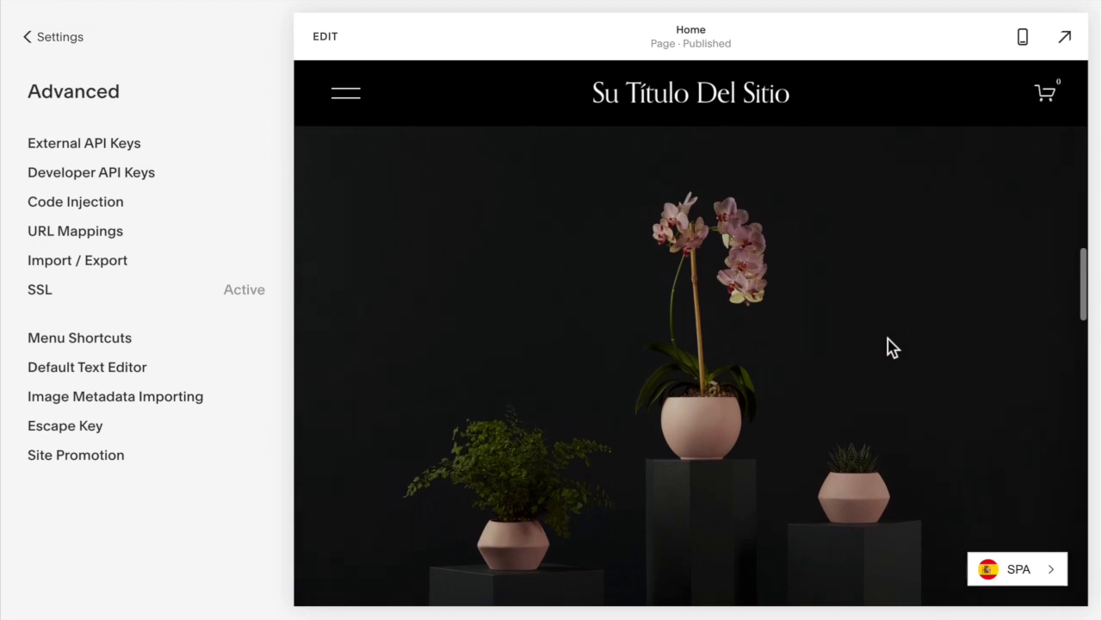
scroll(down, 3)
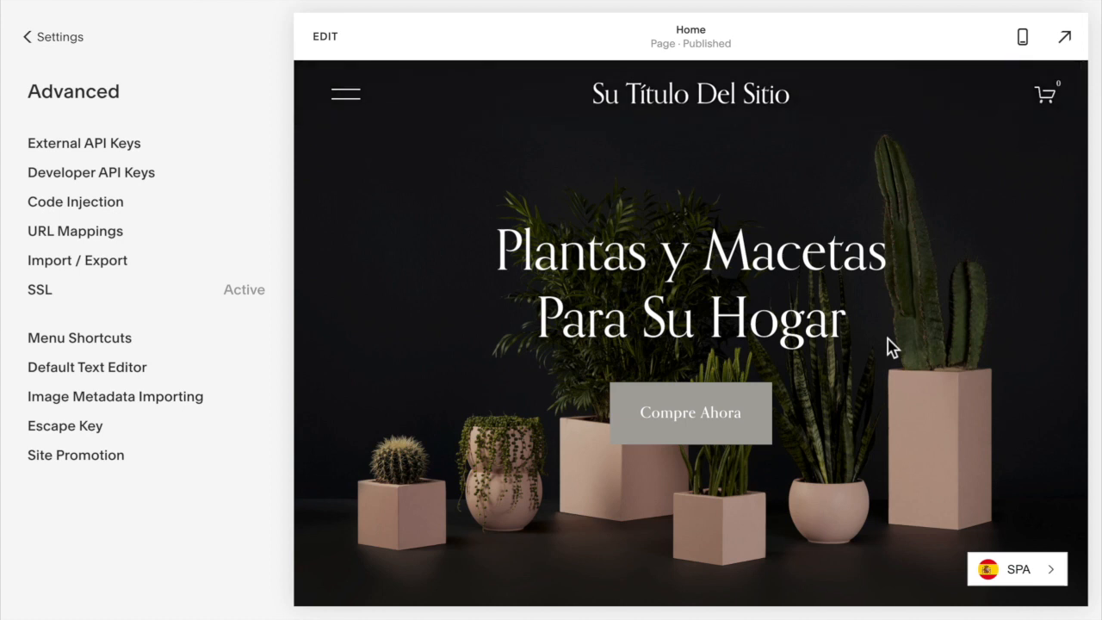
scroll(down, 3)
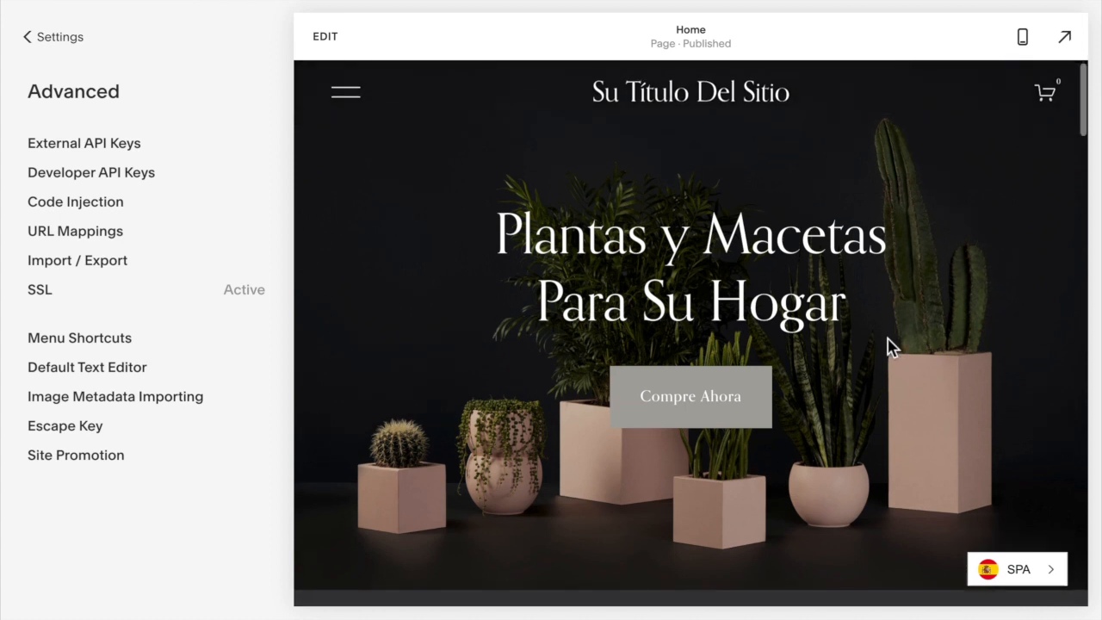
scroll(down, 3)
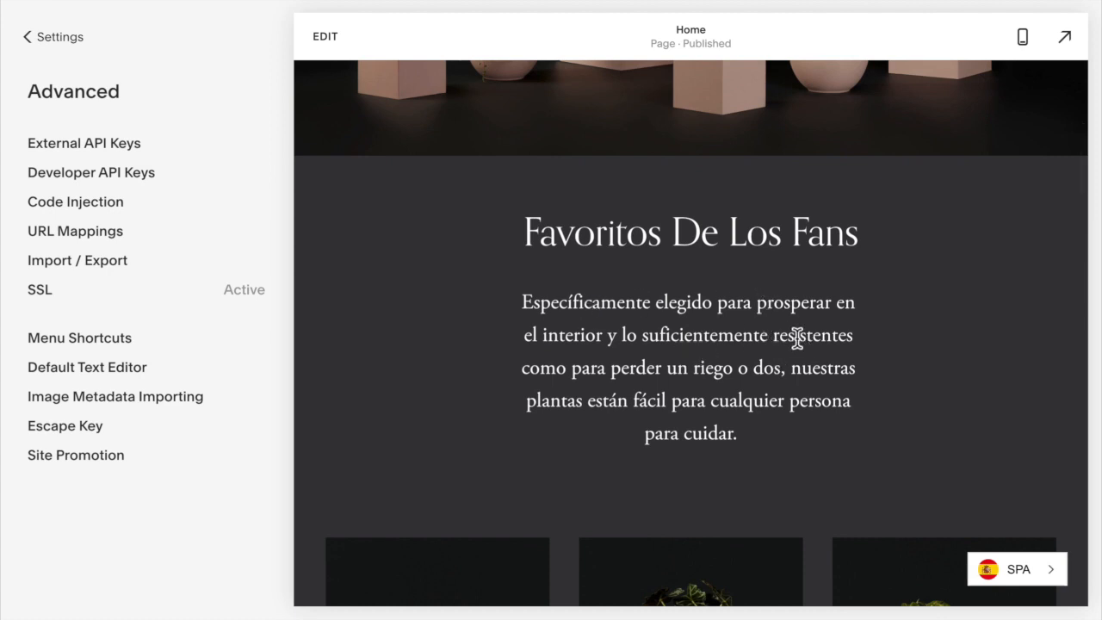
mouse_move(739, 338)
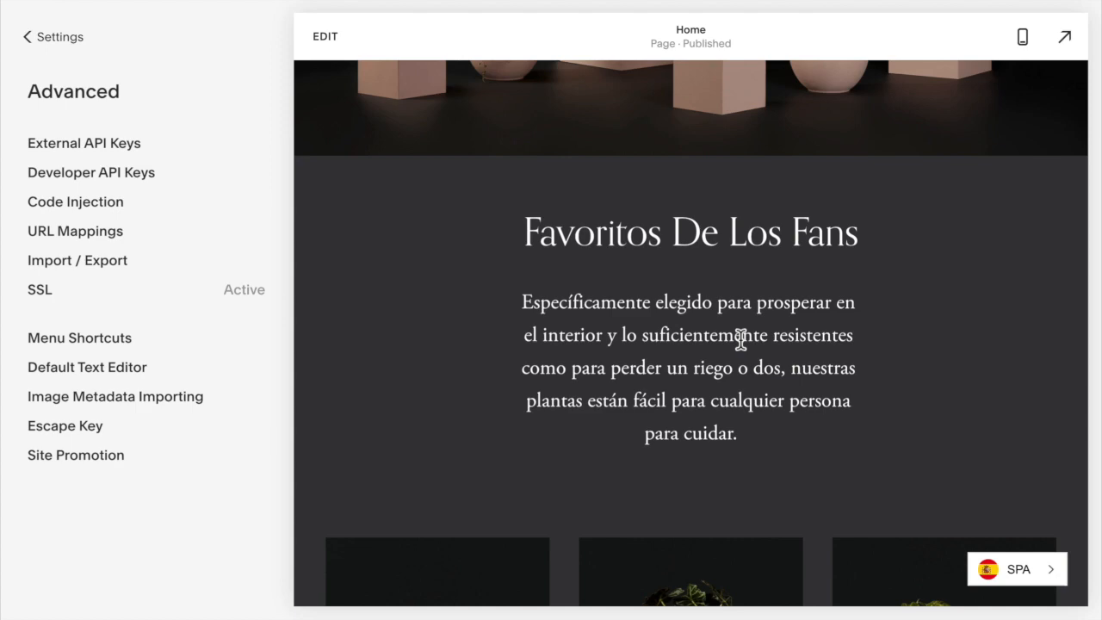
mouse_move(738, 338)
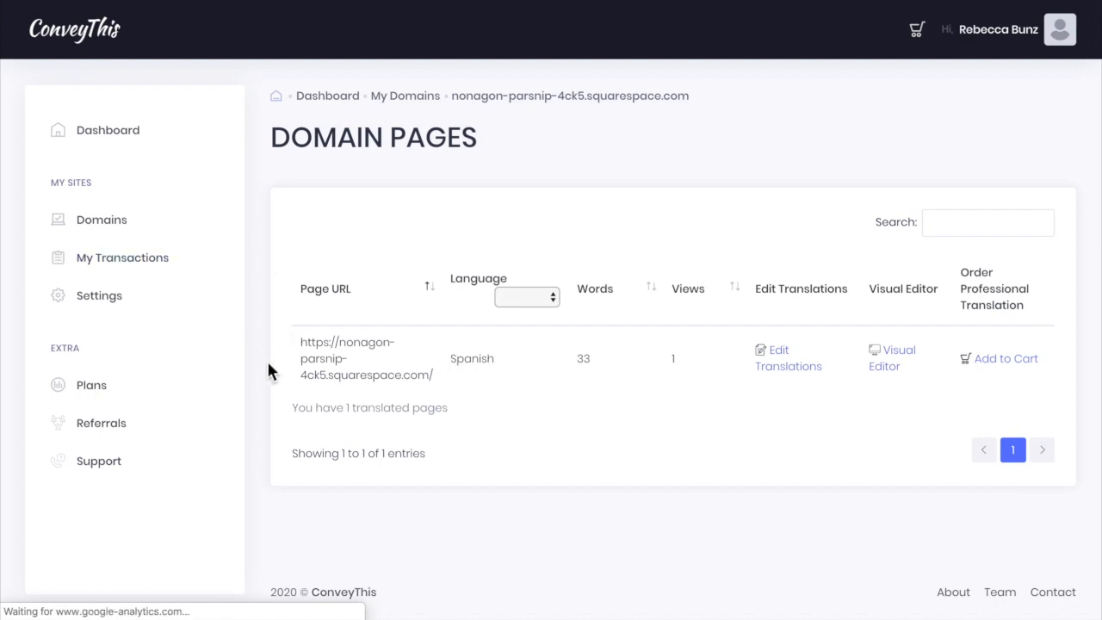
mouse_move(506, 381)
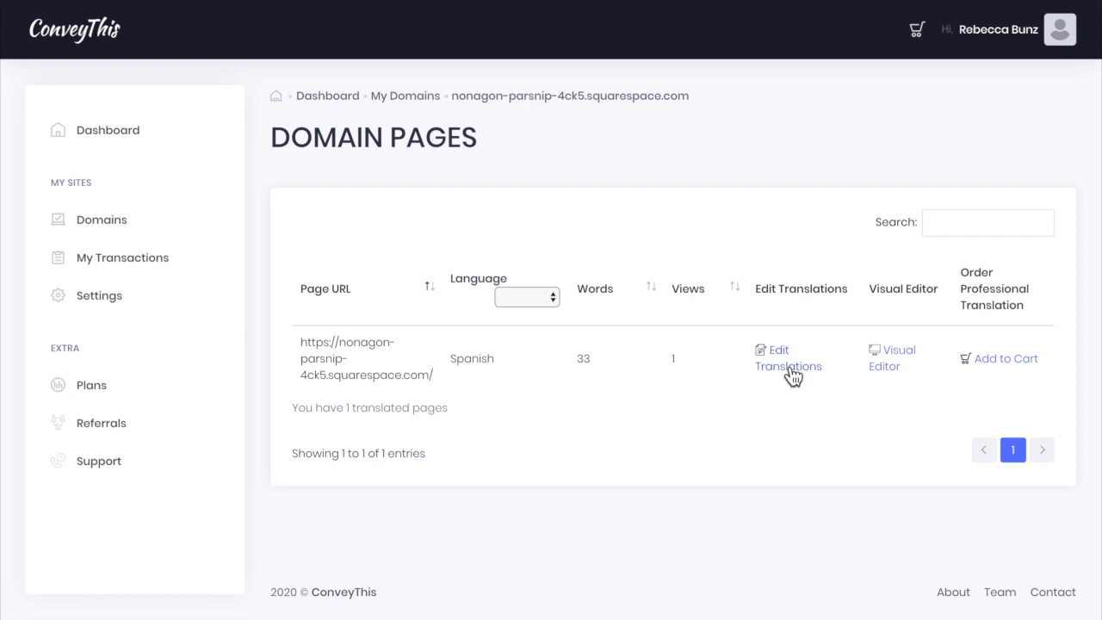
Step: Change the Shop row from Machine to Pro in the homepage's Spanish translations
click(788, 357)
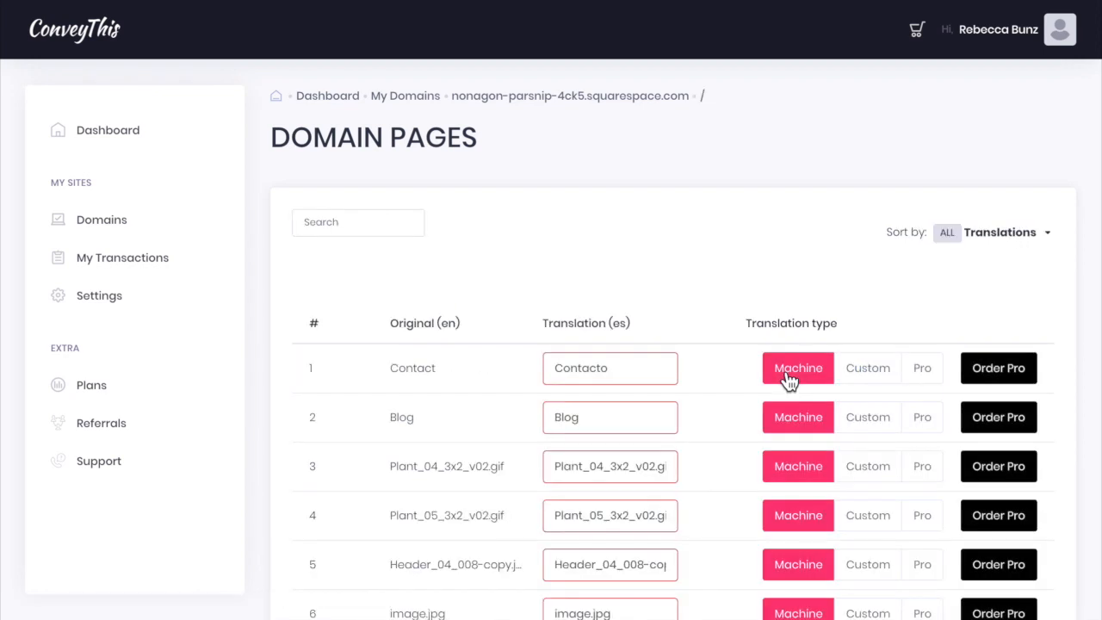
scroll(down, 3)
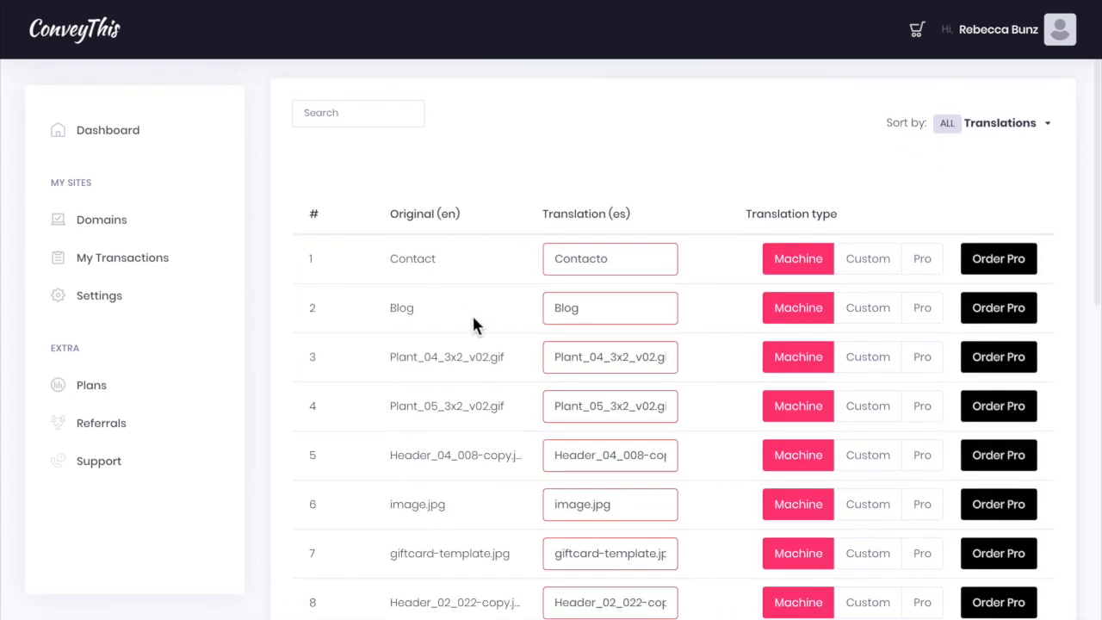
scroll(down, 3)
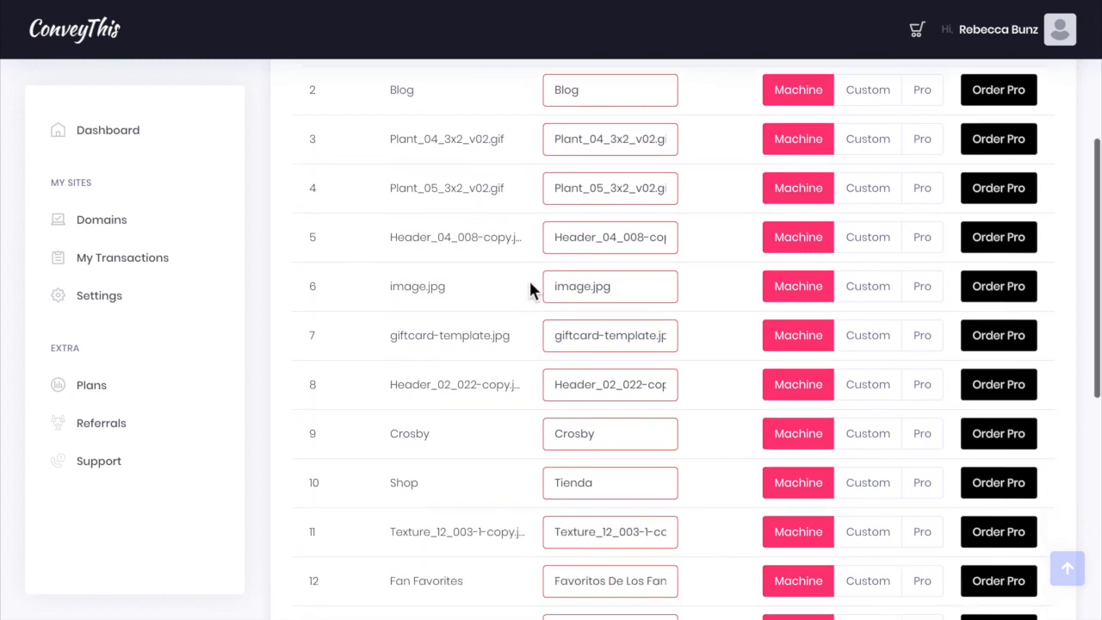
scroll(down, 3)
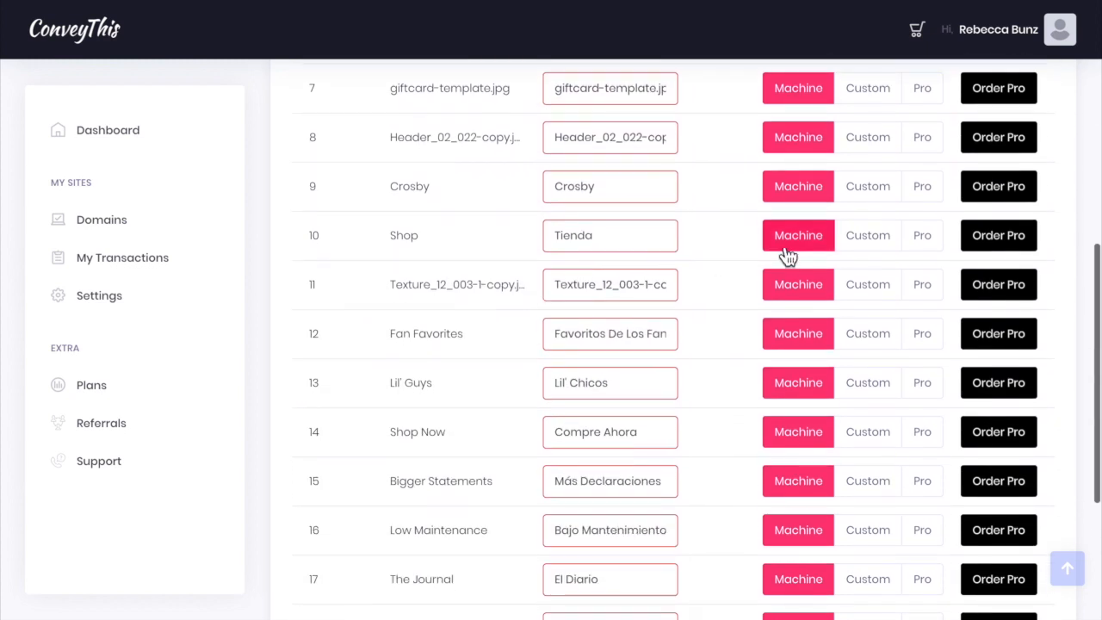
click(867, 235)
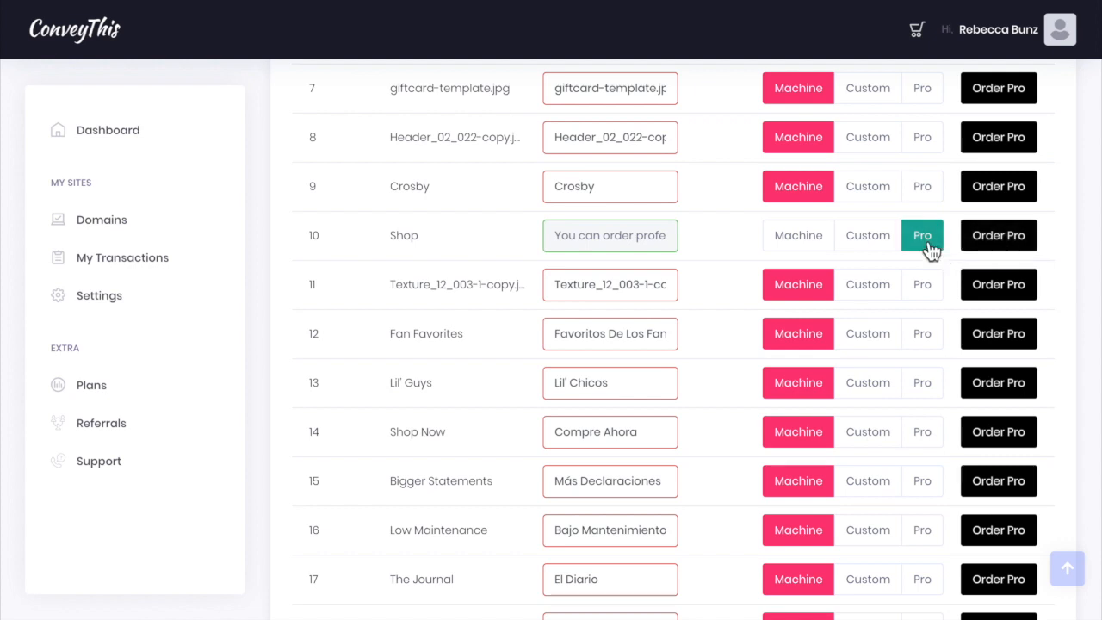
scroll(down, 3)
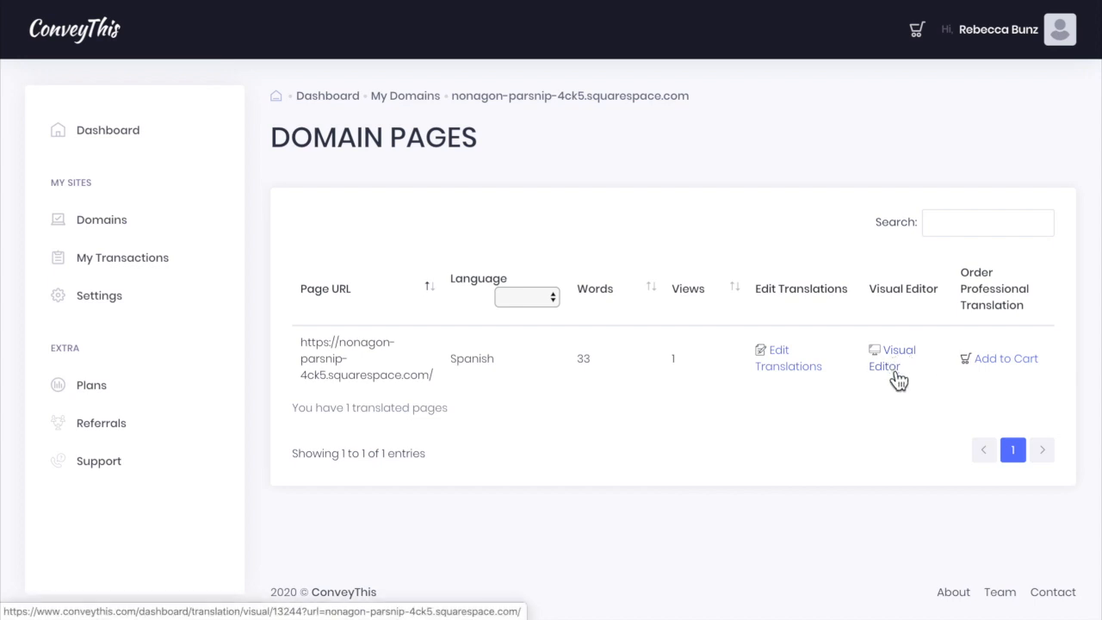
mouse_move(900, 380)
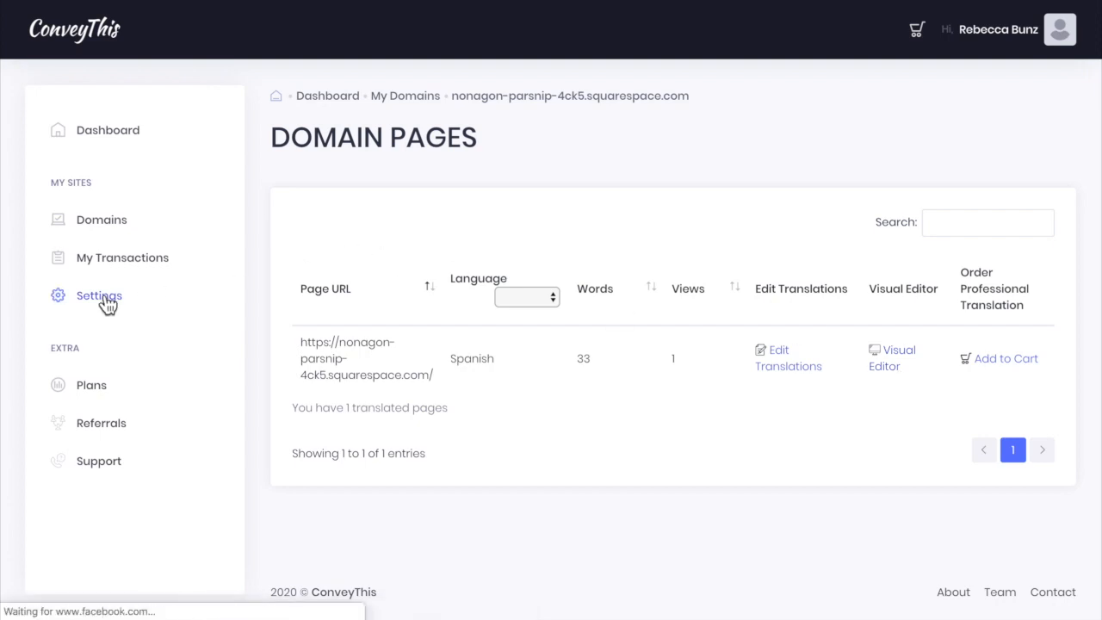
Step: Open ConveyThis Settings from the Domain Pages sidebar
click(99, 295)
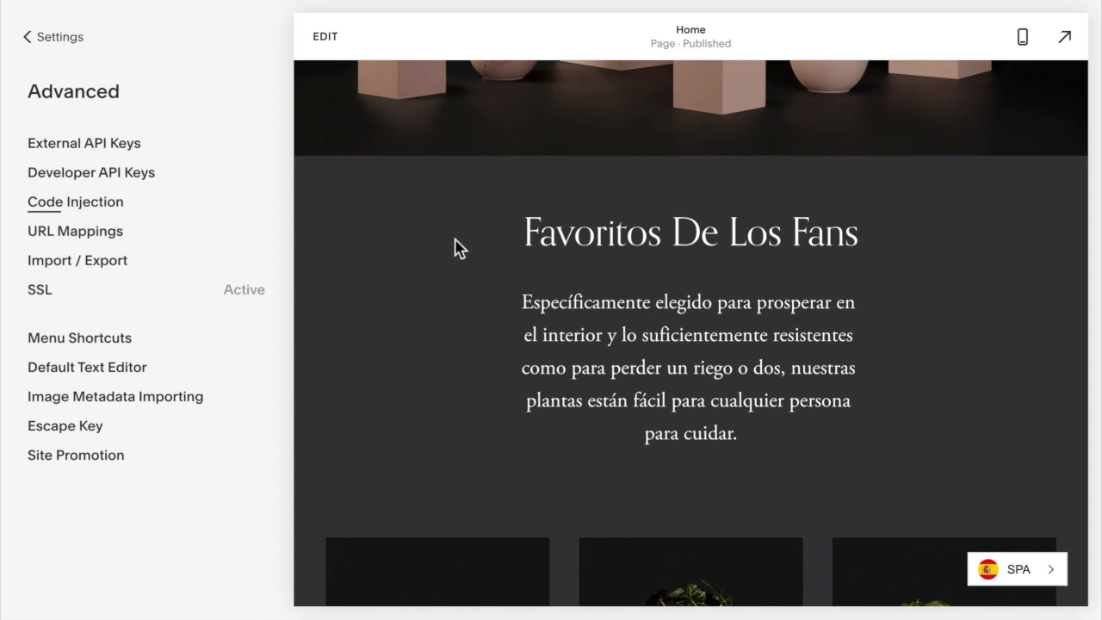
Step: Scroll the Spanish Home preview to the Favoritos De Los Fans section with the SPA switcher
scroll(down, 3)
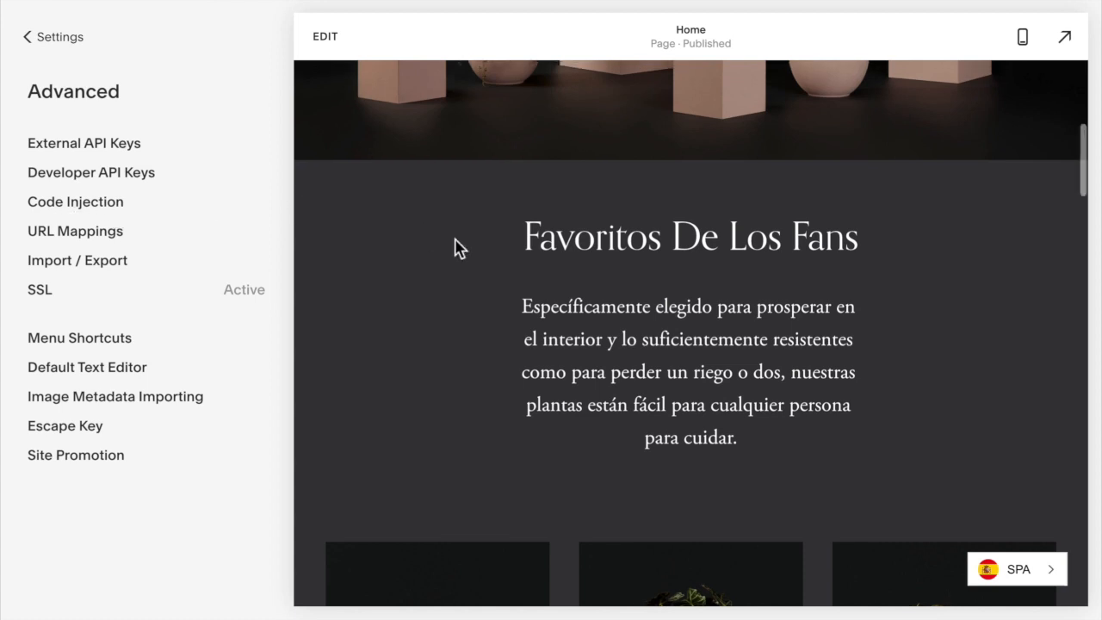